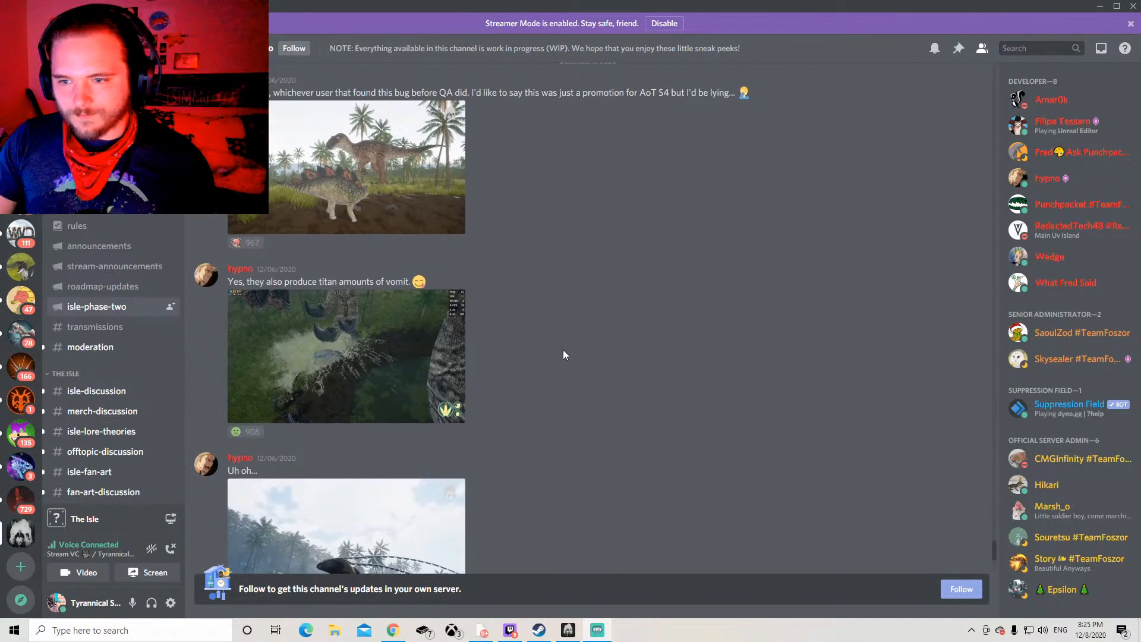
Step: Scroll the channel toward the aurora night-sky crocodilian sneak peek
scroll("down", 3)
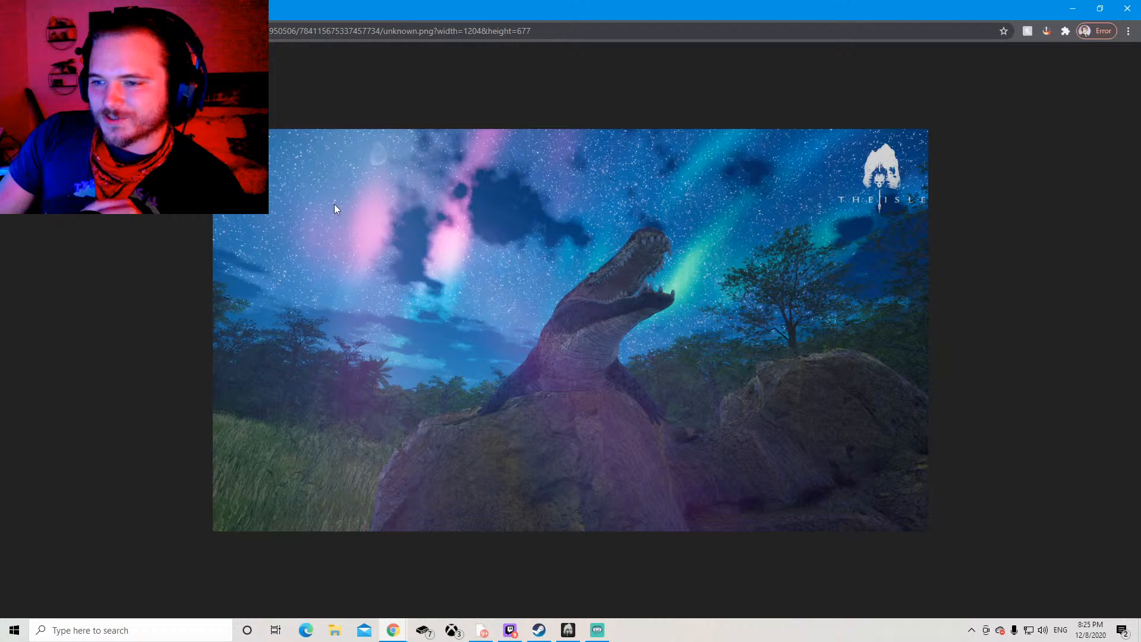
mouse_move(663, 559)
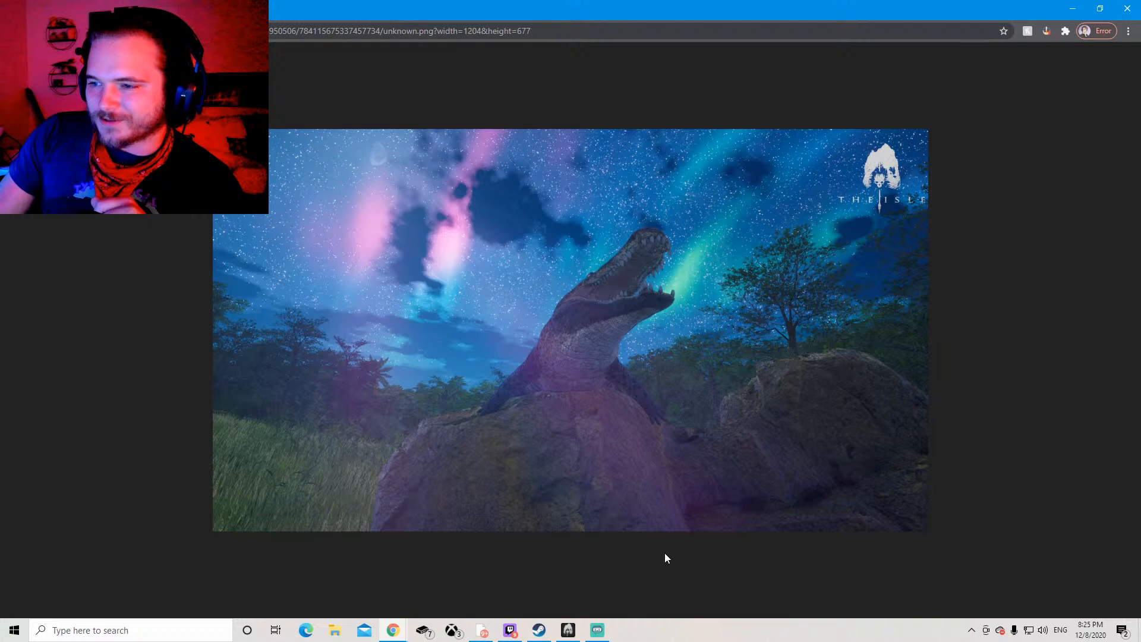
mouse_move(627, 258)
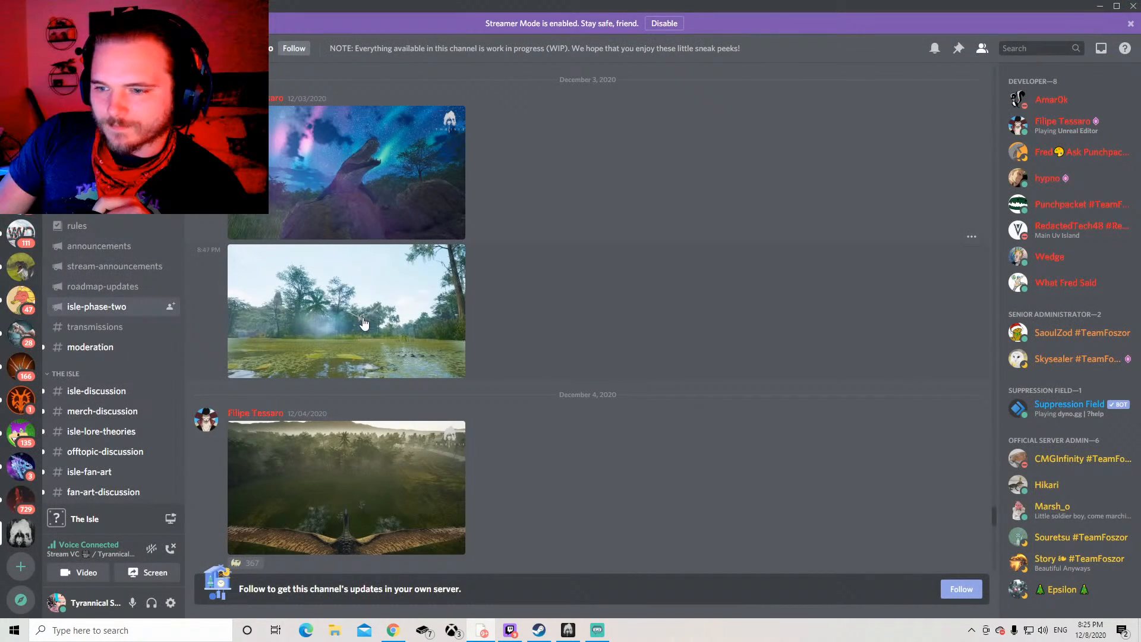
Step: Preview the swamp sneak peek, then enlarge the pteranodon-over-forest image
left_click(346, 311)
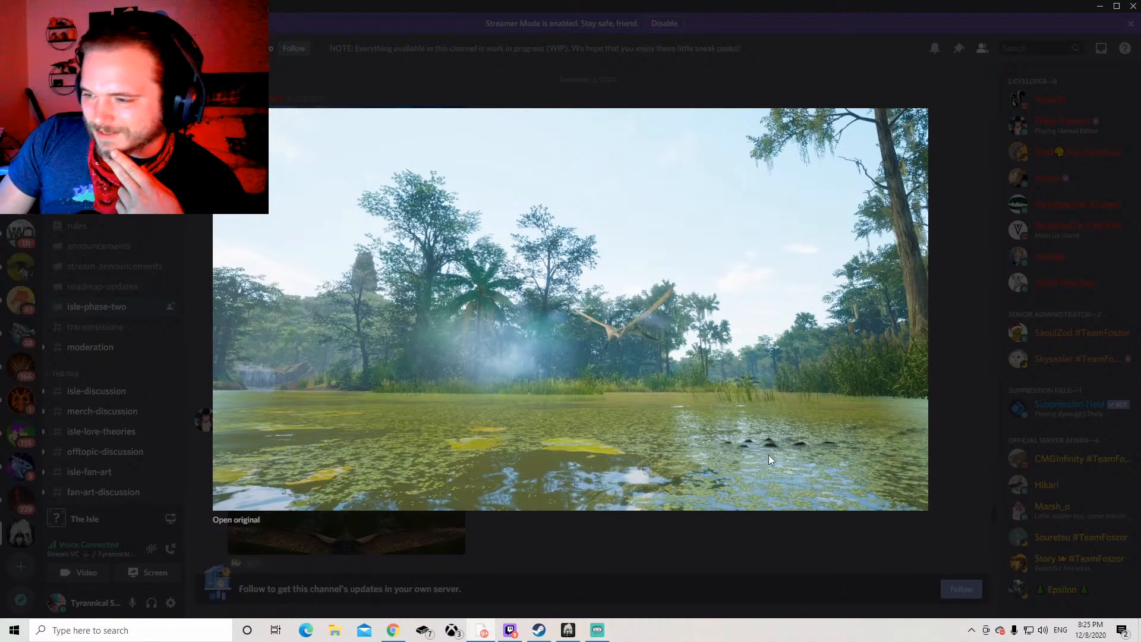
mouse_move(710, 457)
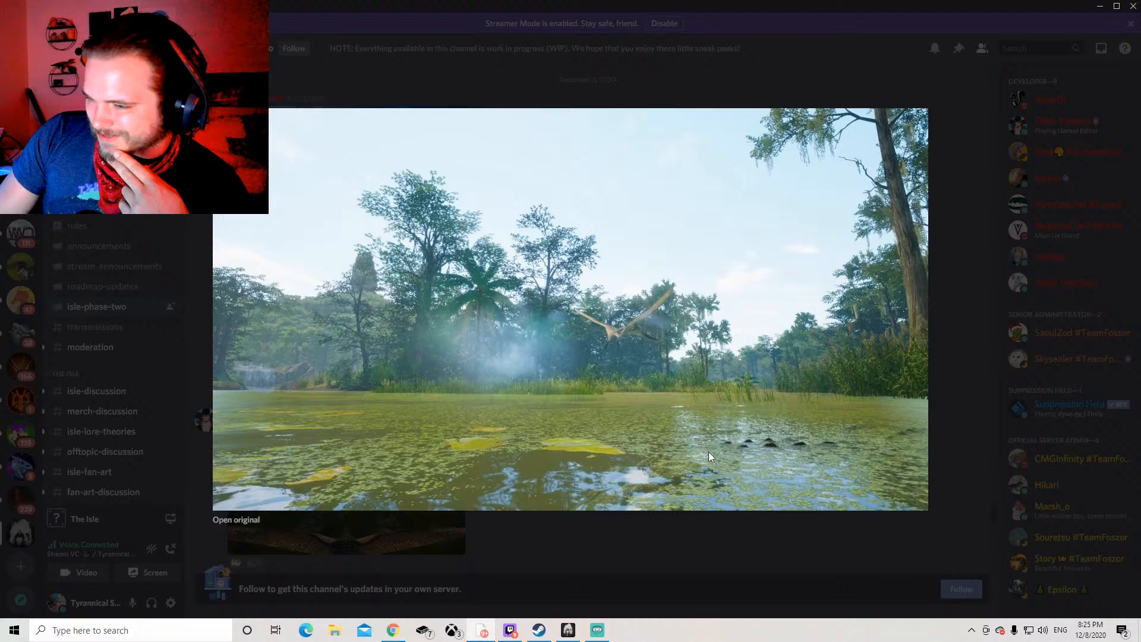
mouse_move(817, 455)
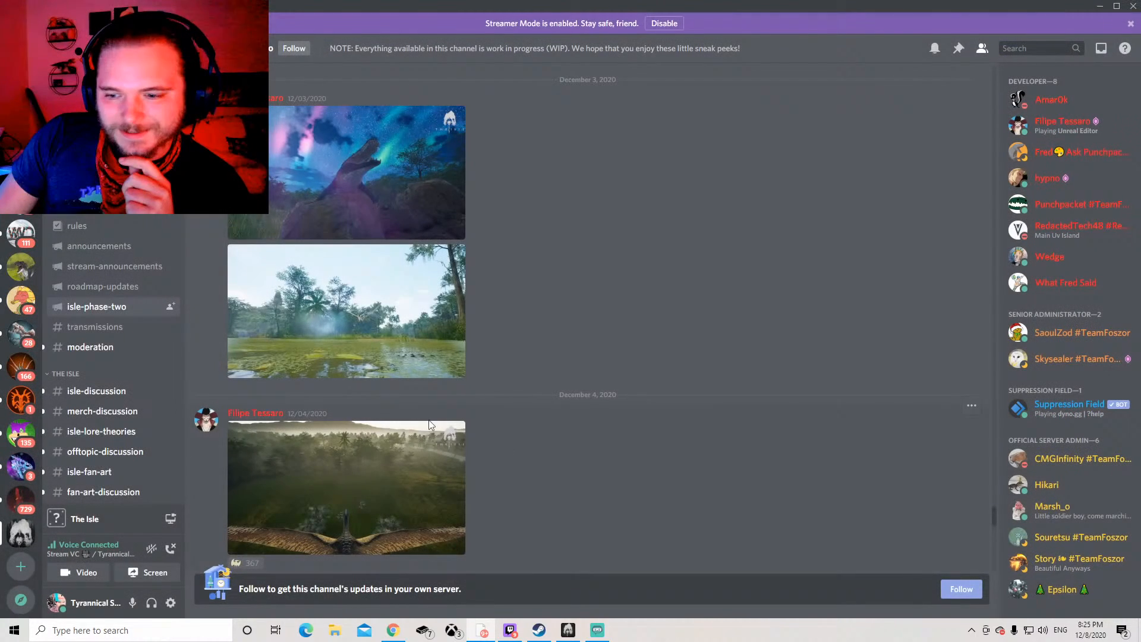
left_click(346, 488)
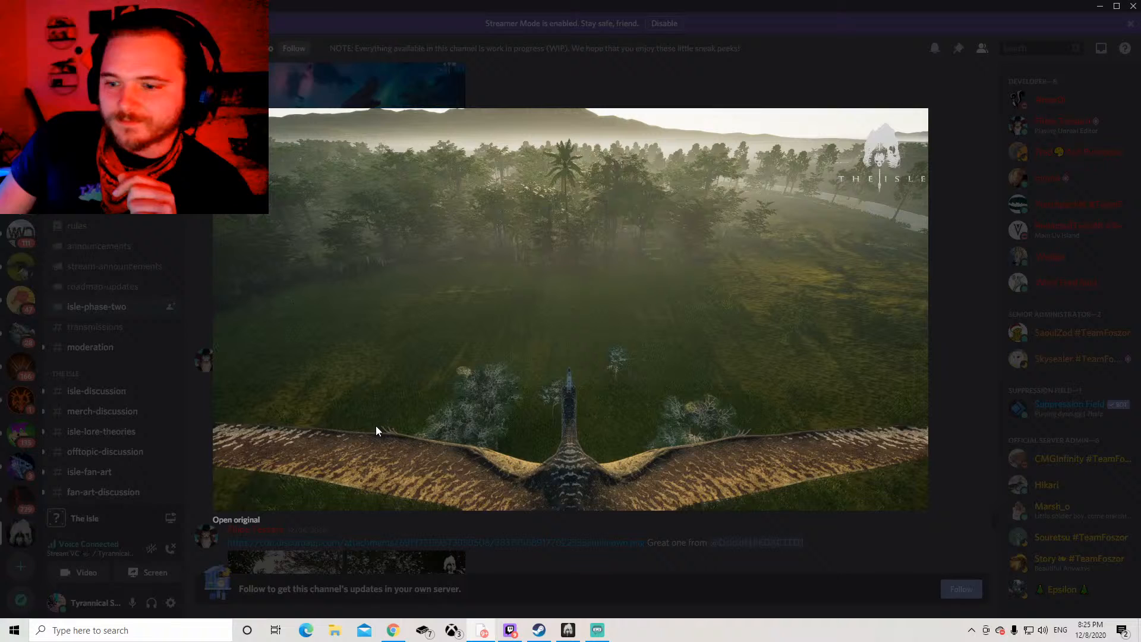
mouse_move(606, 422)
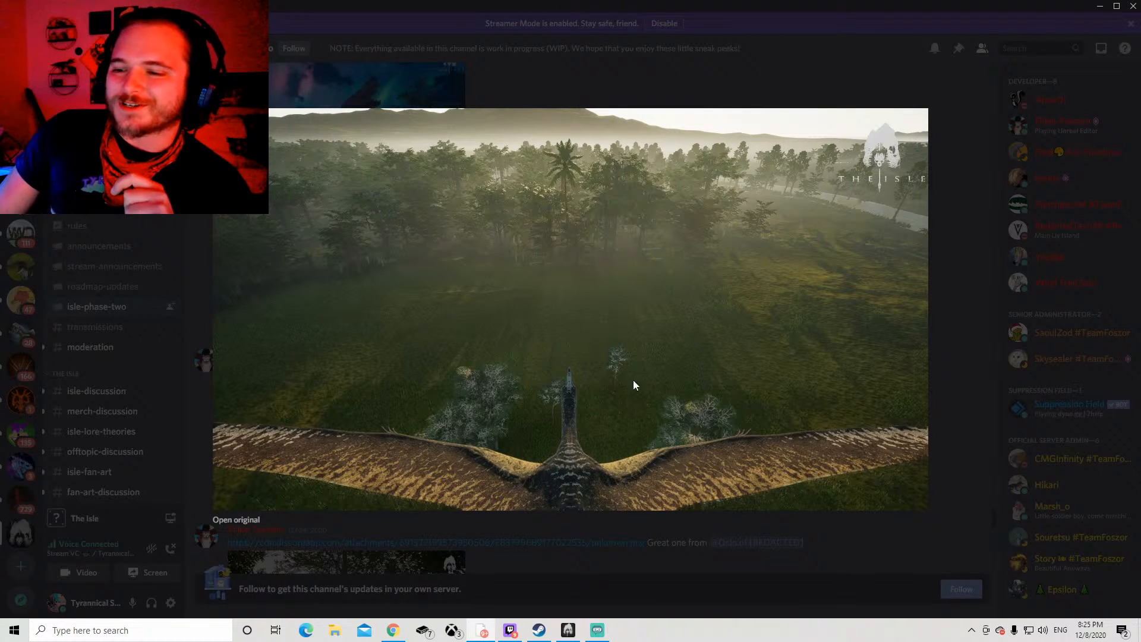
mouse_move(570, 437)
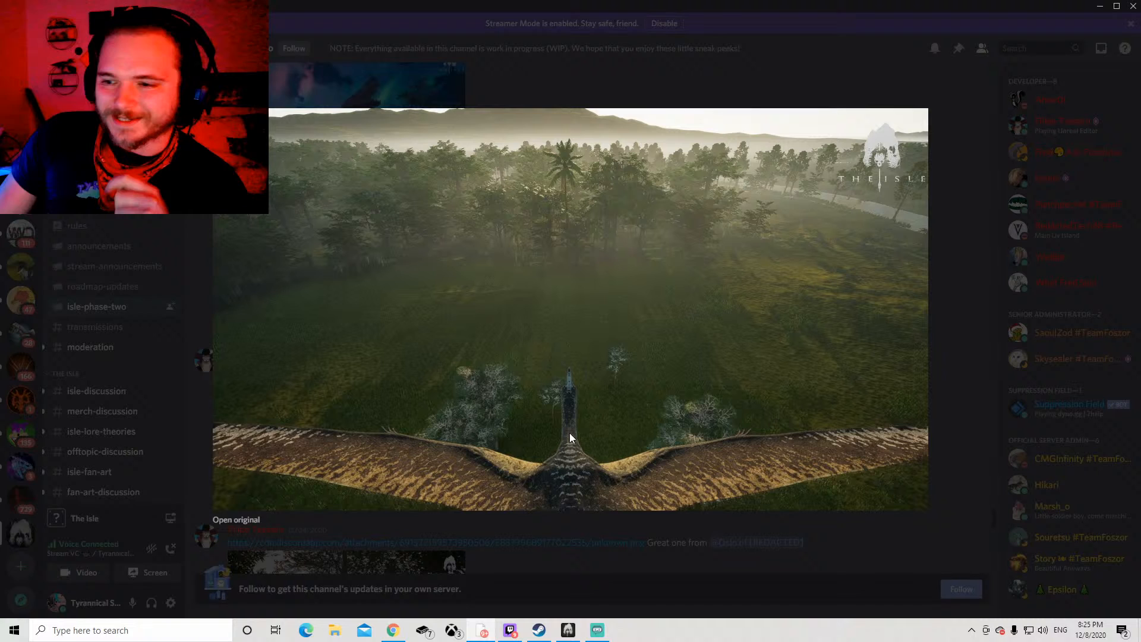
mouse_move(524, 372)
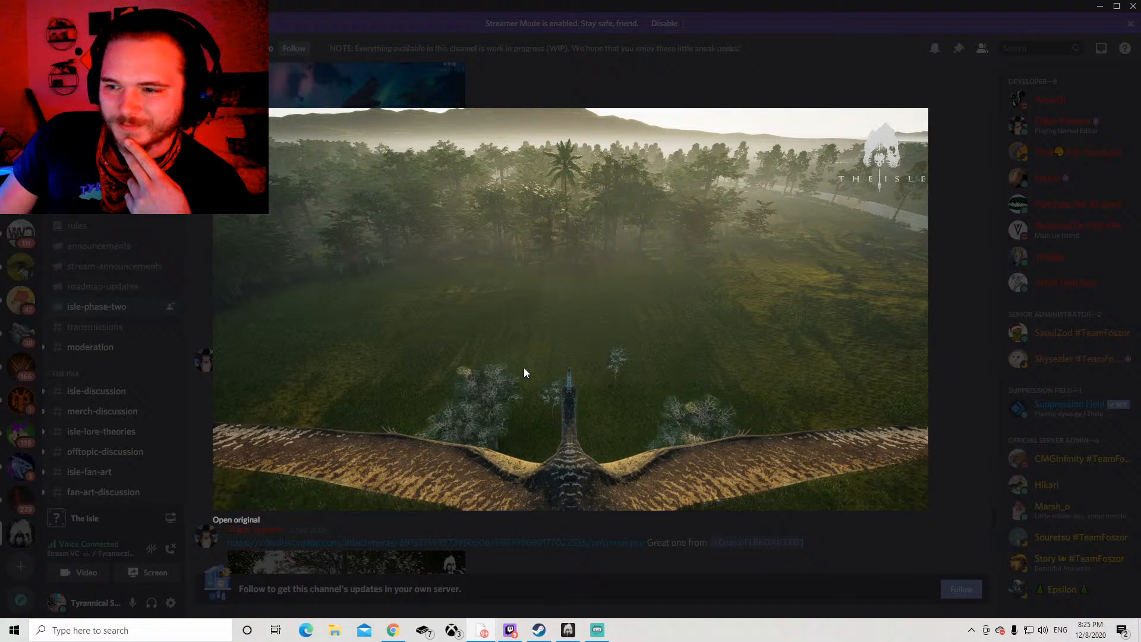
mouse_move(630, 360)
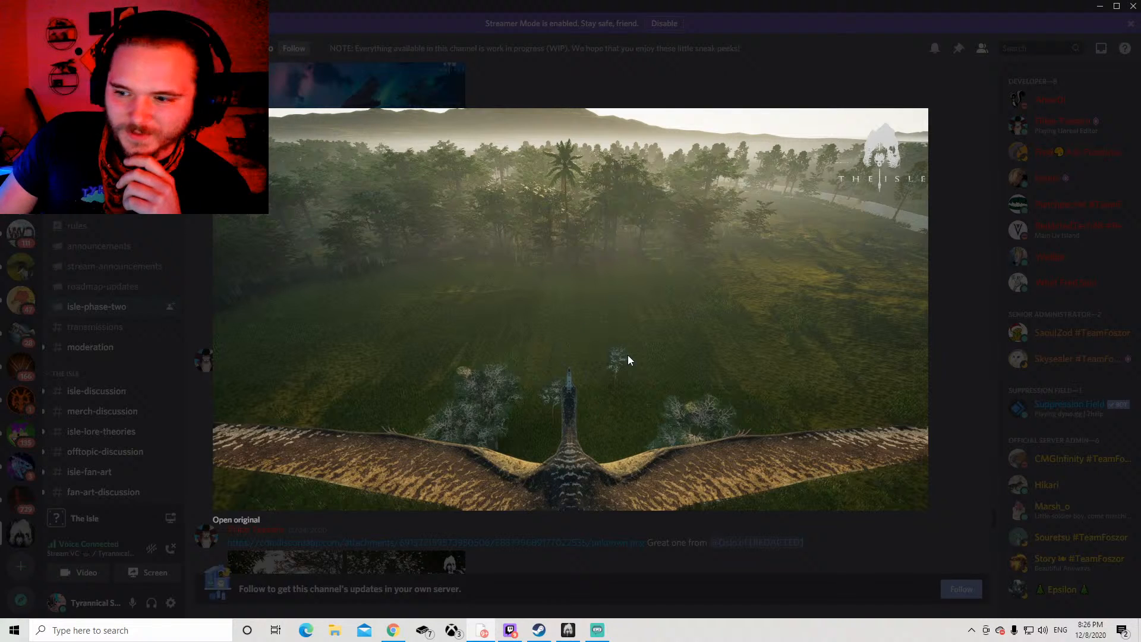
Step: Scroll to the newest post and enlarge the pteranodon concept sketch sheet
scroll("down", 3)
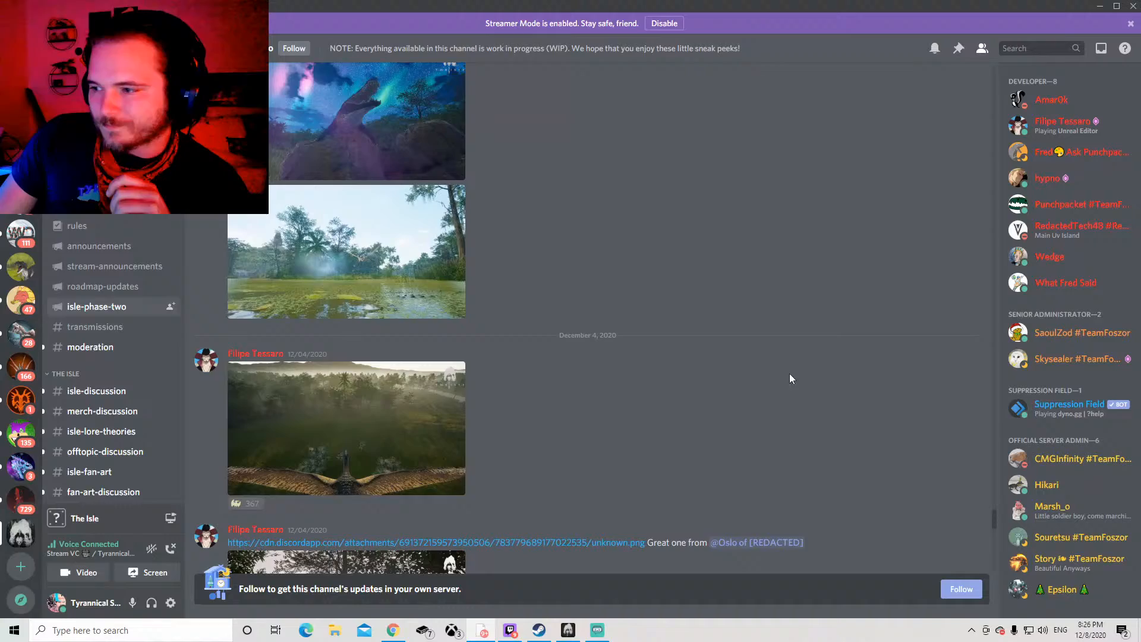
scroll("down", 3)
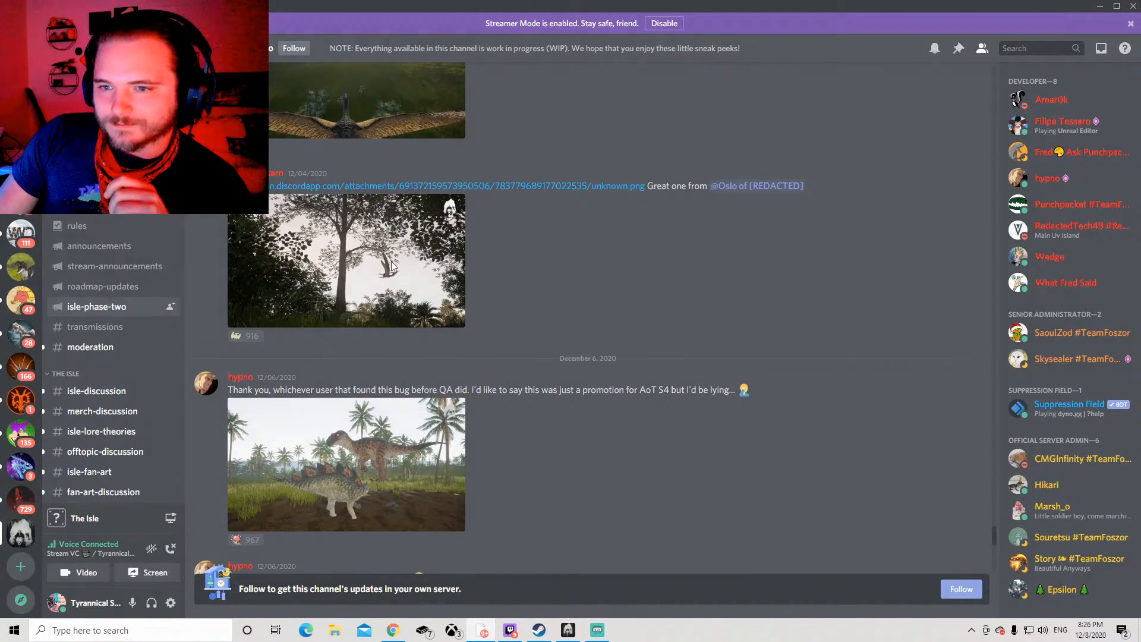
left_click(346, 260)
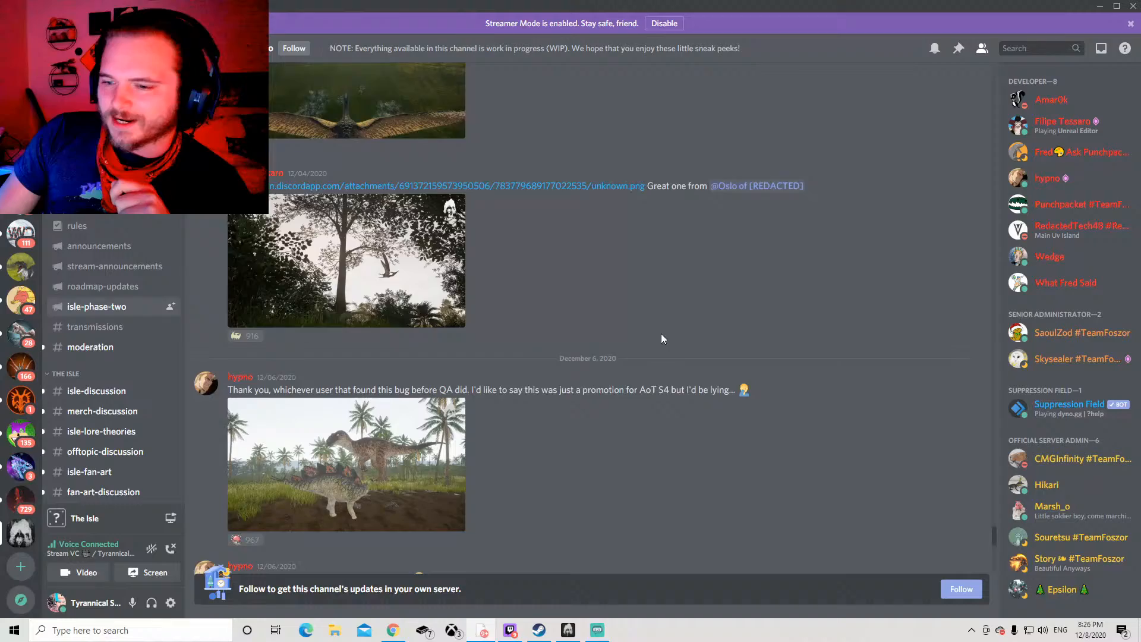
scroll("down", 3)
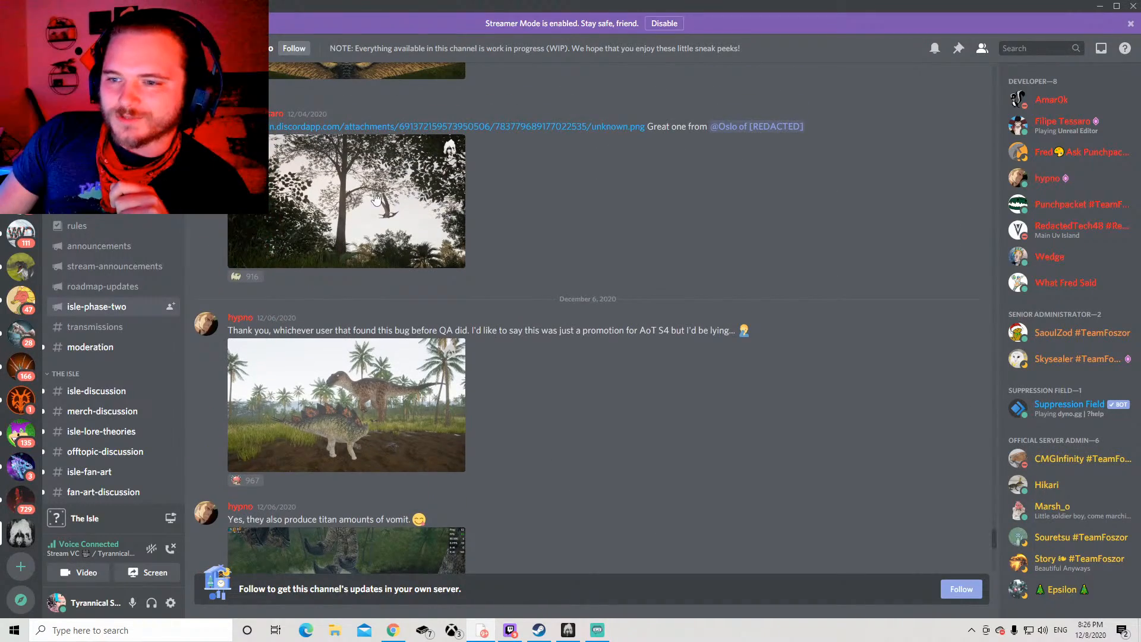
left_click(346, 404)
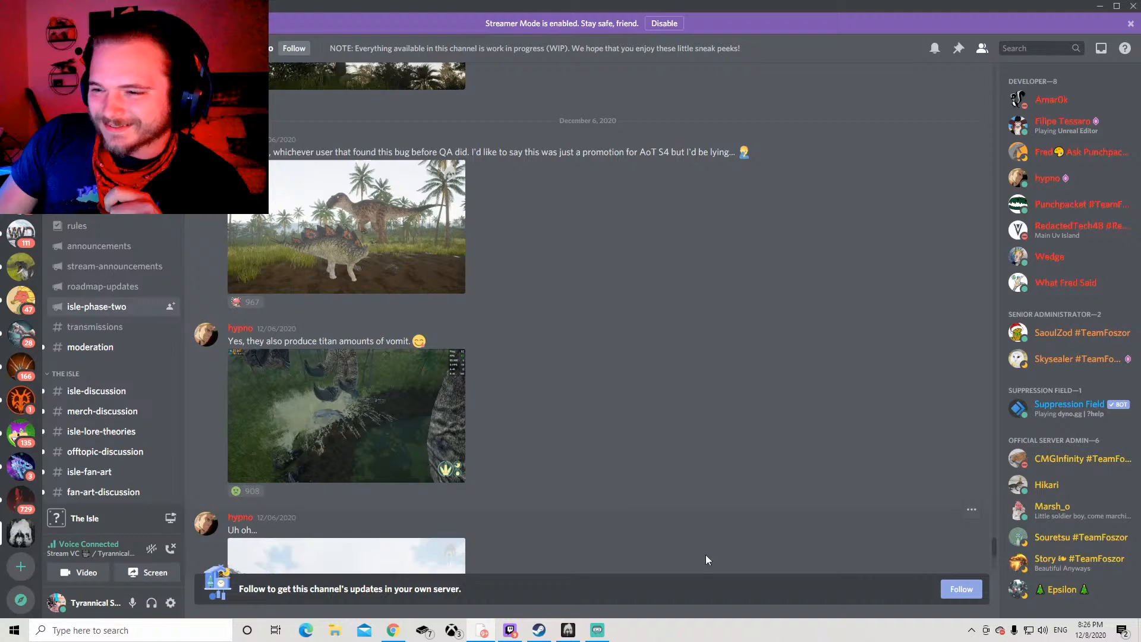
mouse_move(675, 475)
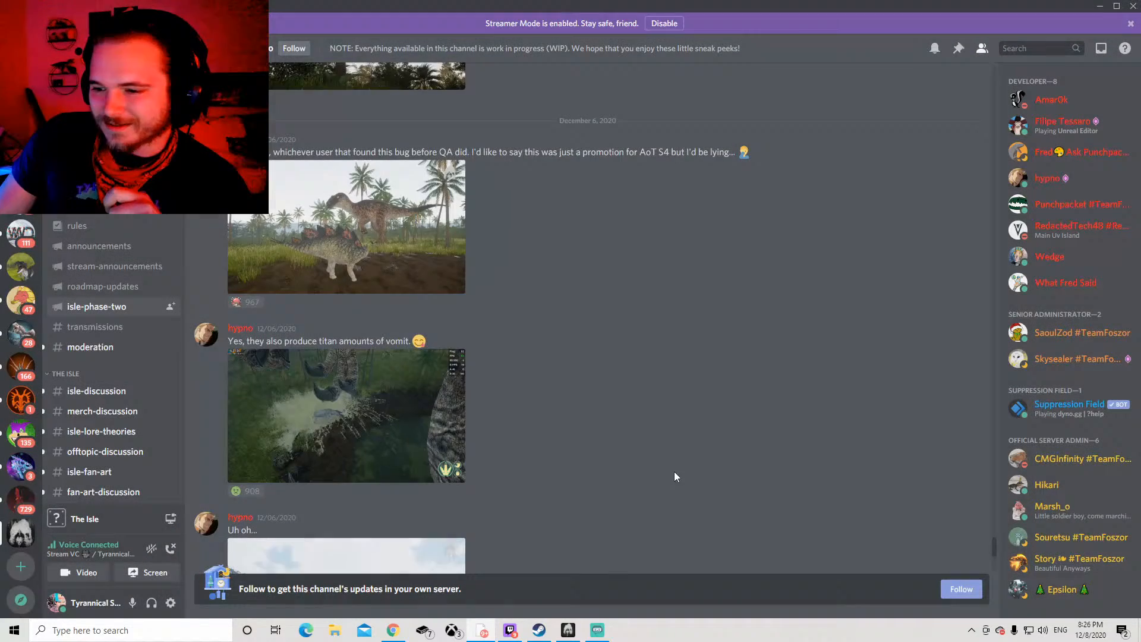
mouse_move(567, 630)
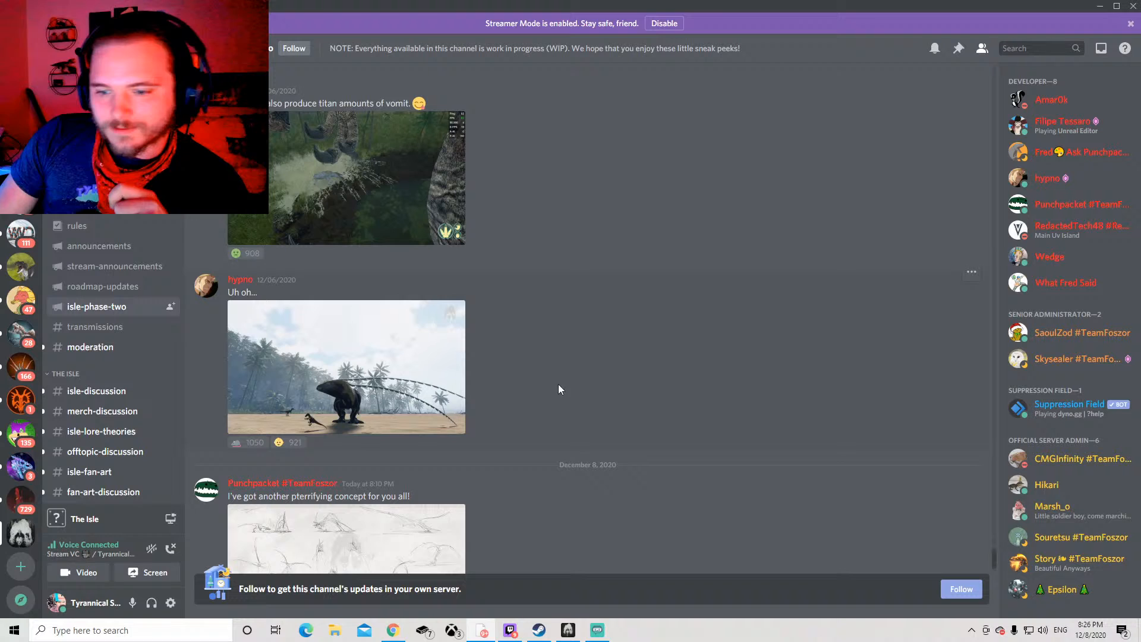
left_click(345, 539)
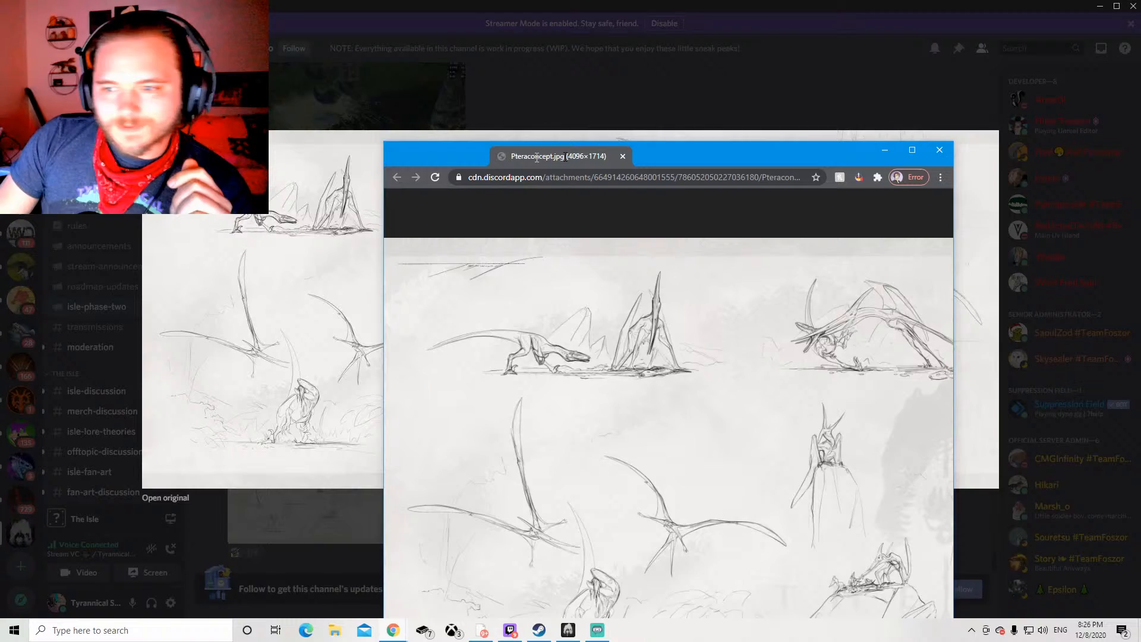
Step: Zoom Pteraconcept.jpg to full resolution in Chrome and scroll through its sketches
left_click(912, 150)
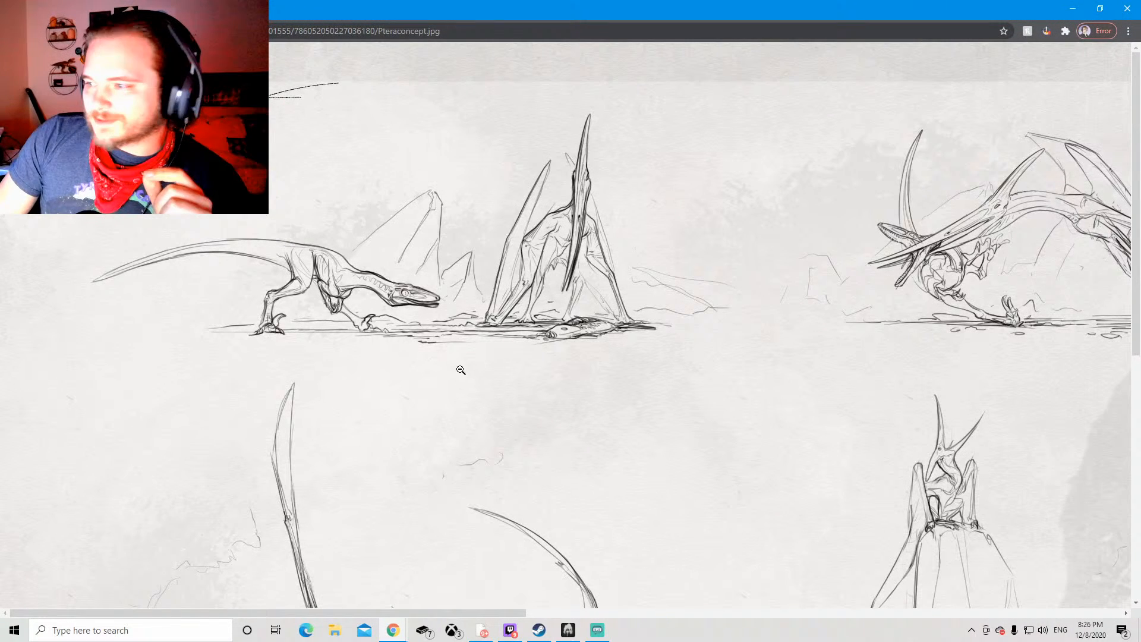
scroll("down", 3)
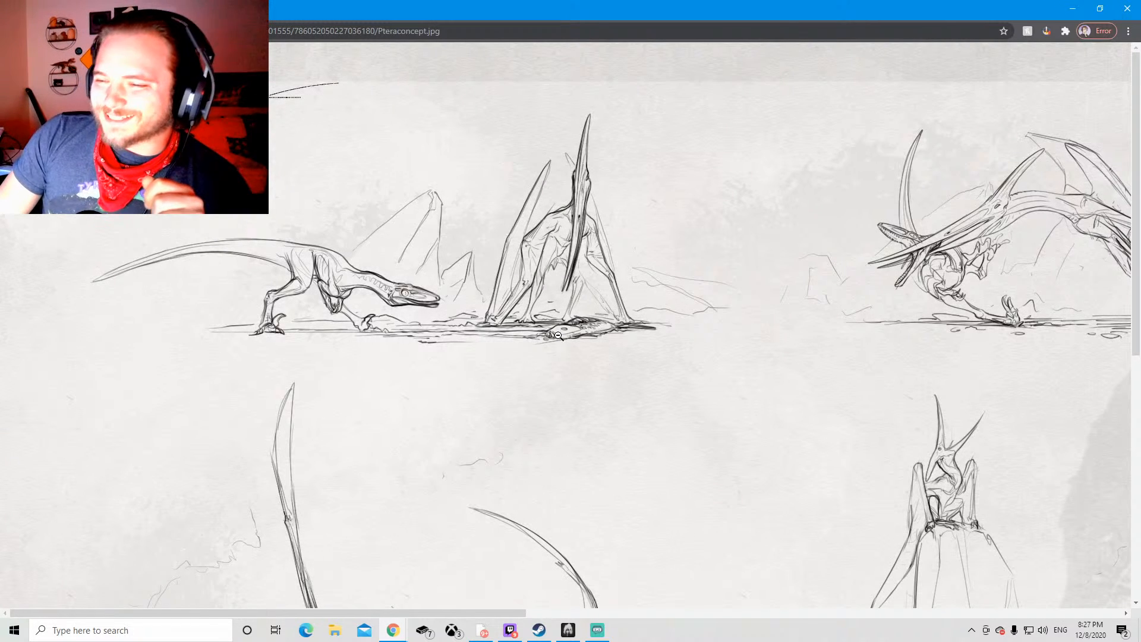
mouse_move(510, 398)
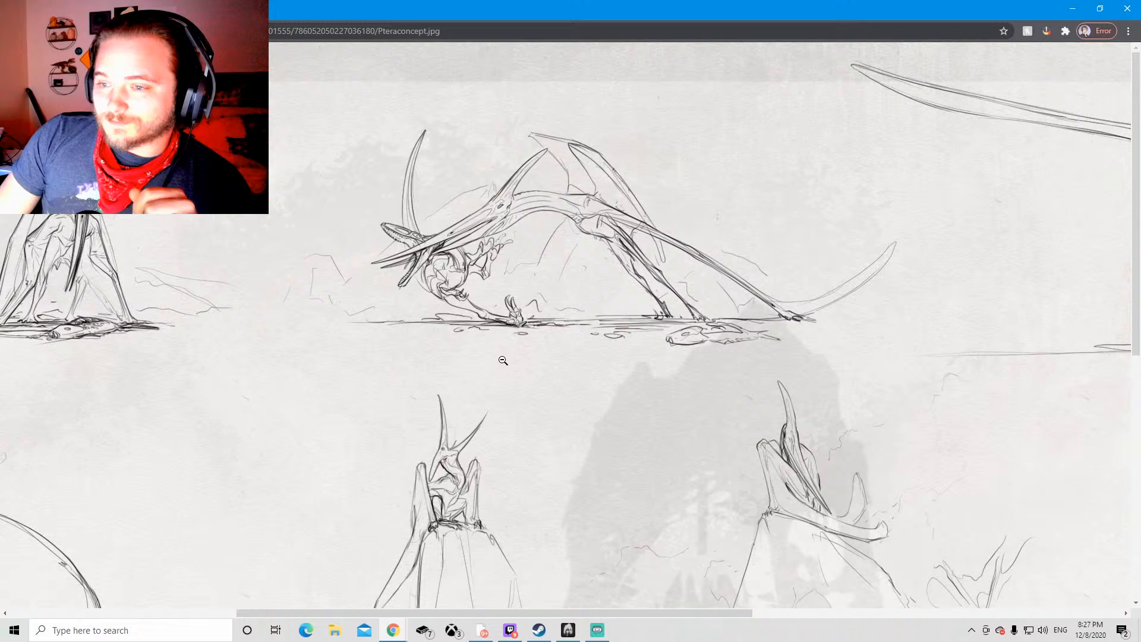
mouse_move(408, 269)
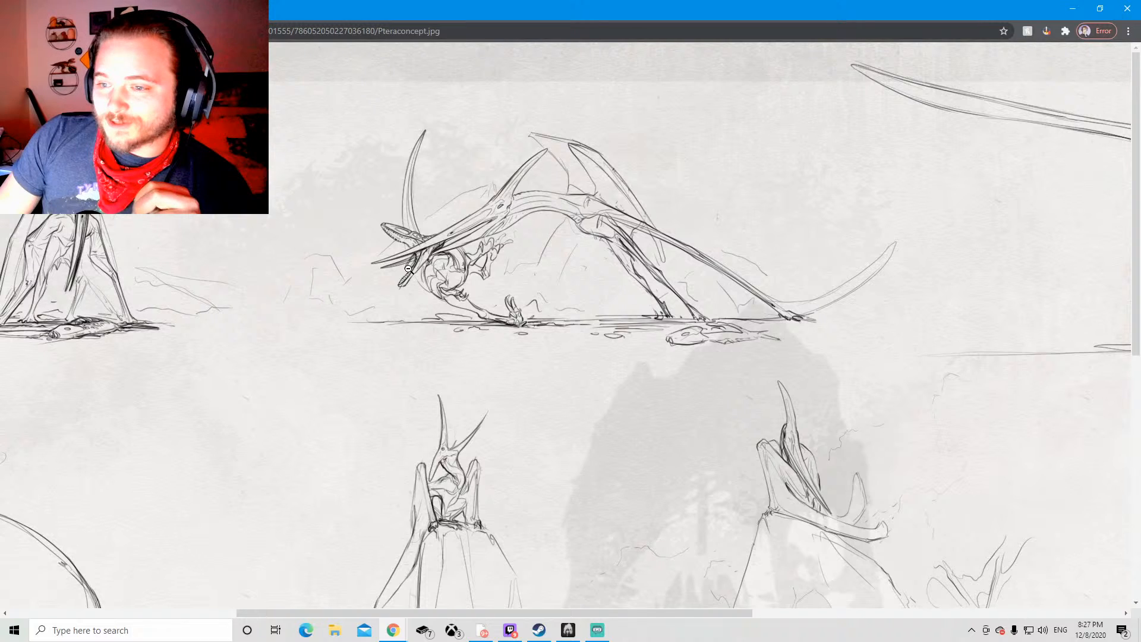
mouse_move(566, 339)
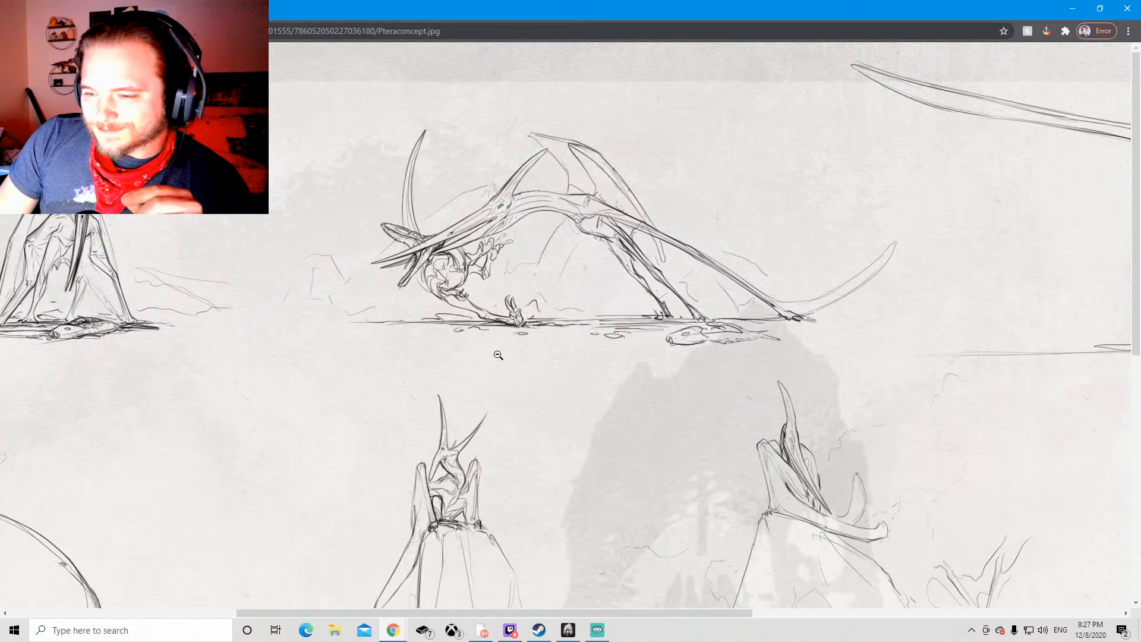
scroll("down", 3)
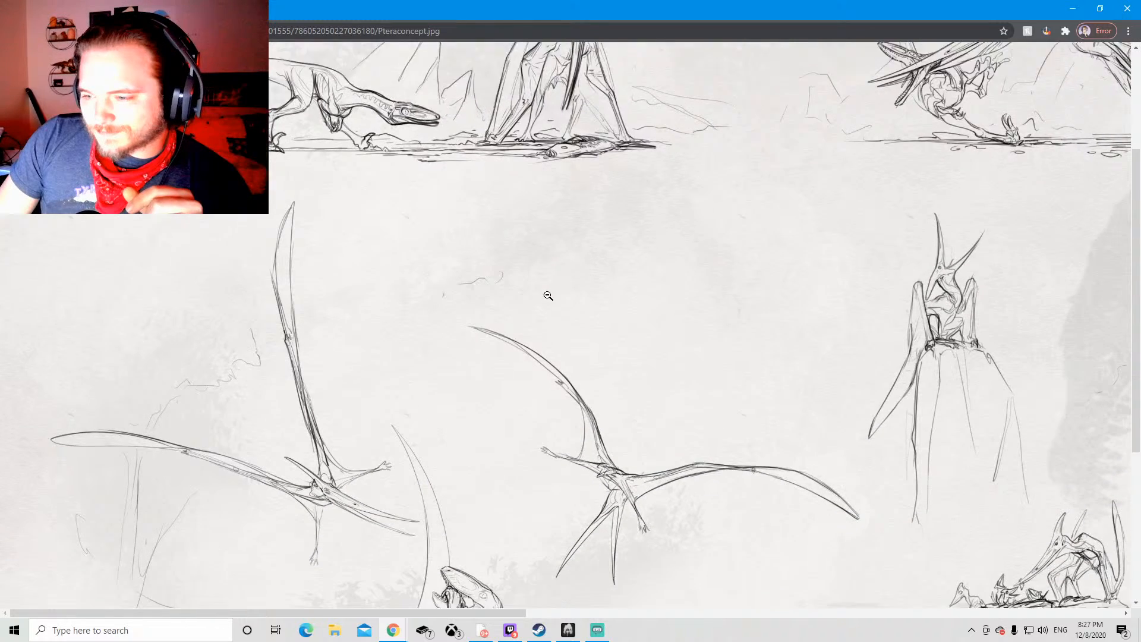
scroll("down", 3)
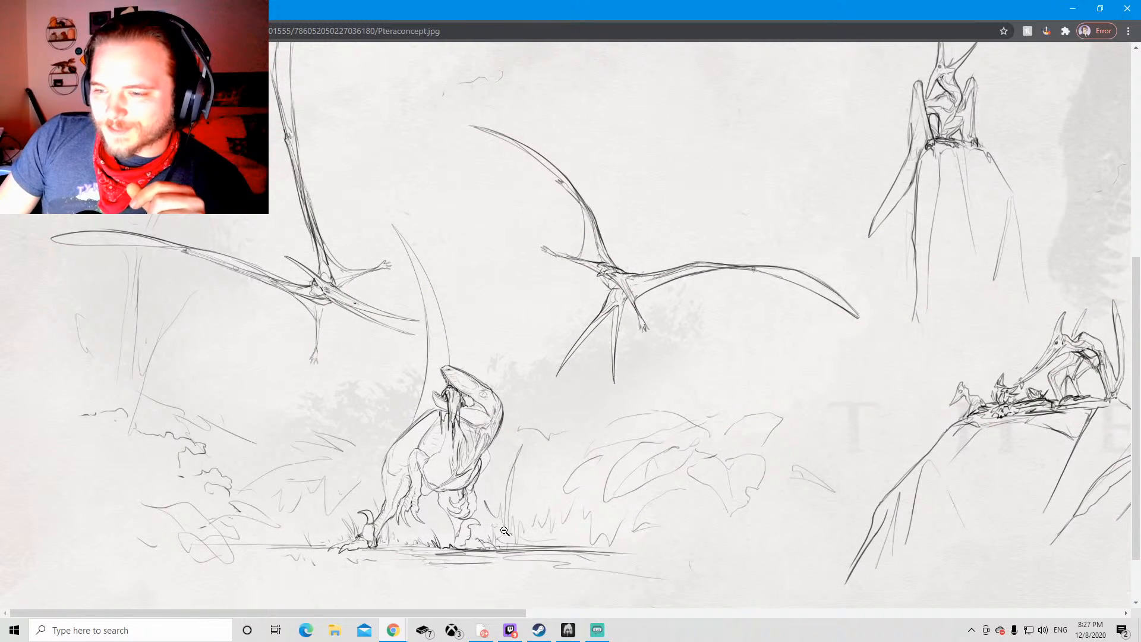
mouse_move(637, 271)
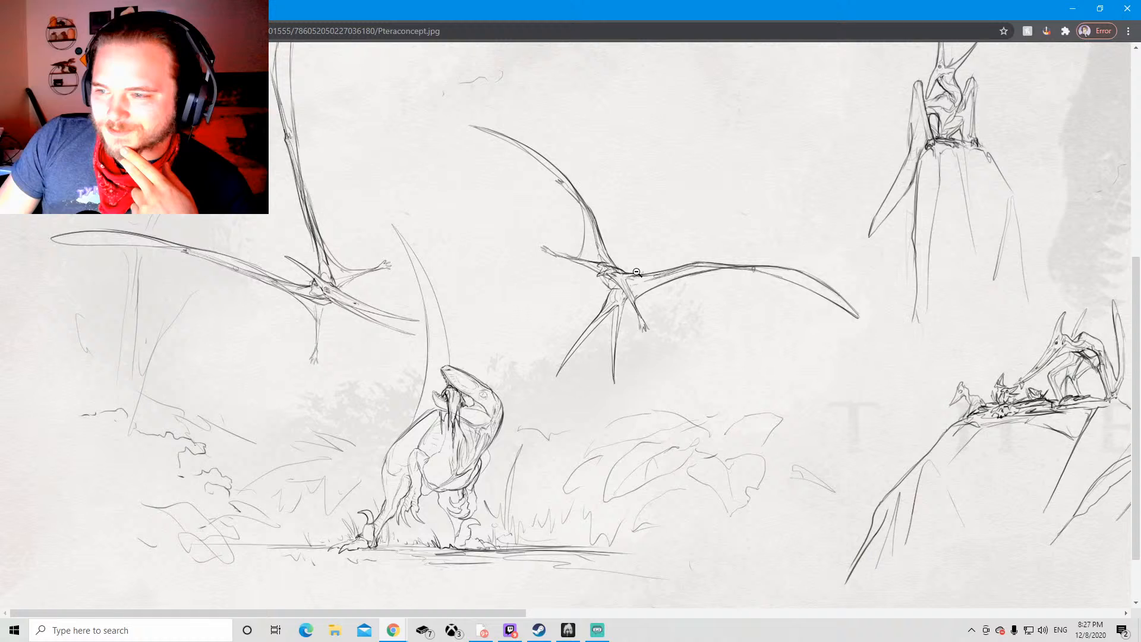
mouse_move(618, 333)
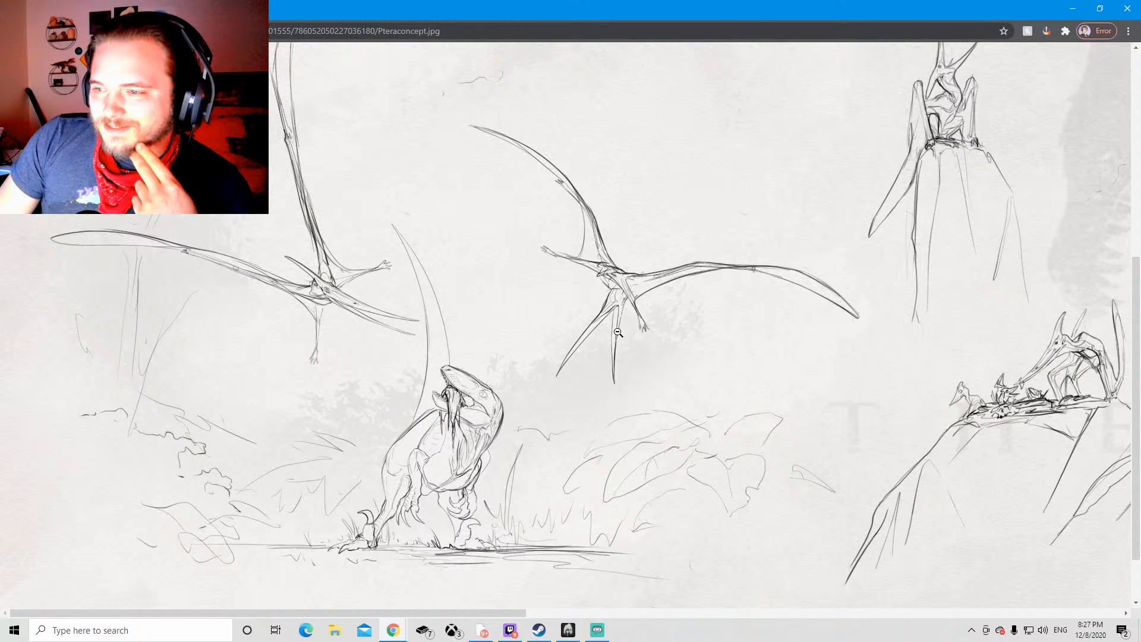
mouse_move(679, 408)
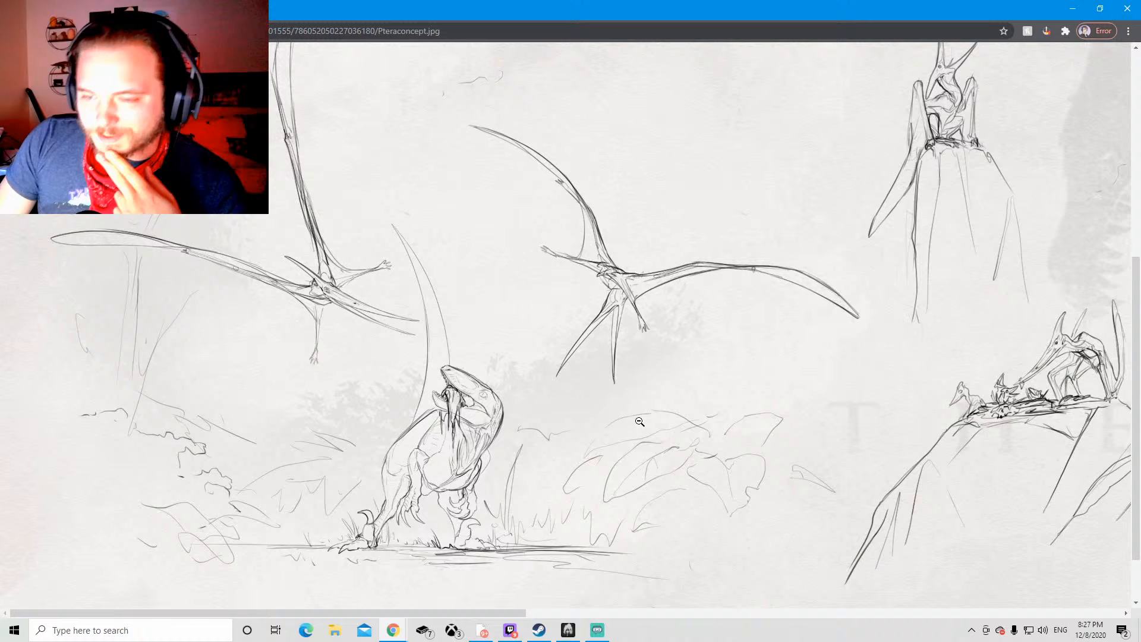
mouse_move(537, 373)
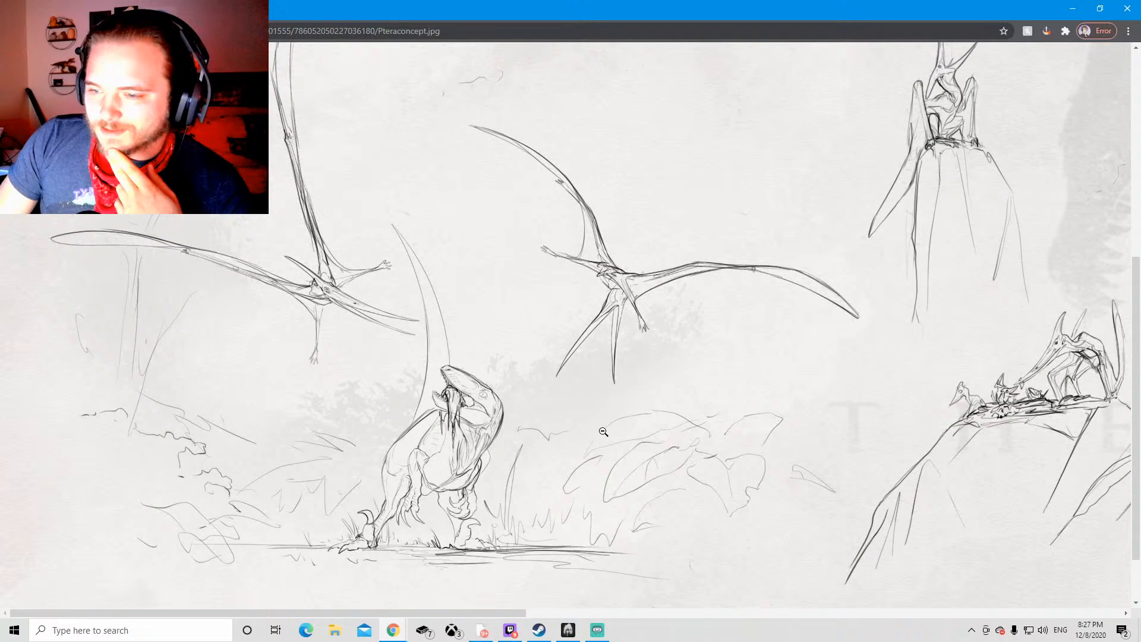
mouse_move(564, 459)
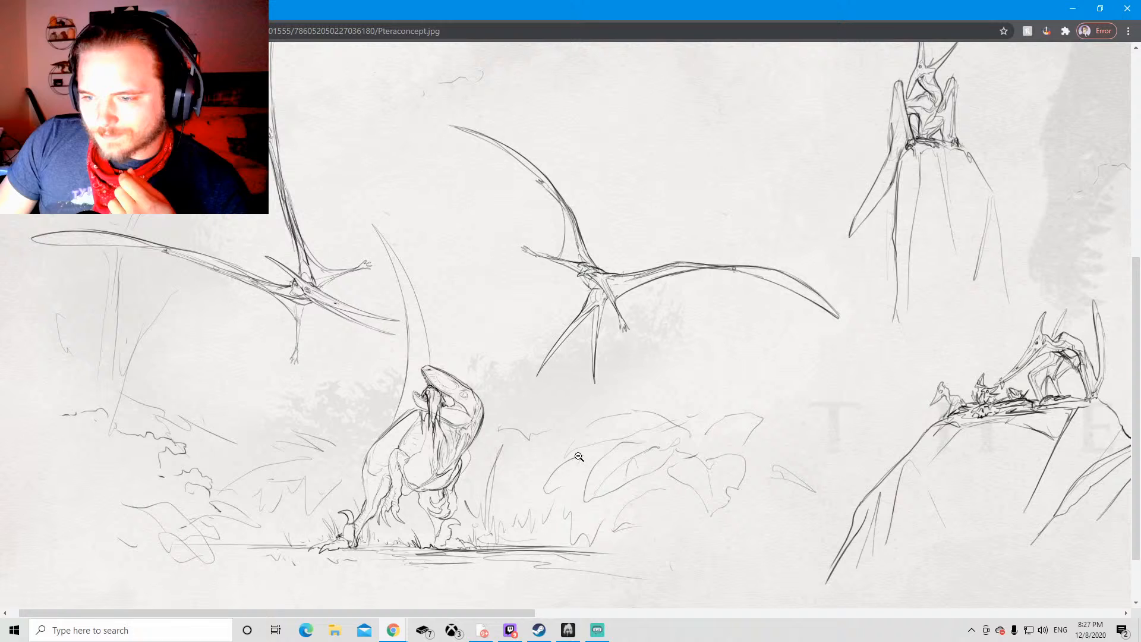
mouse_move(511, 427)
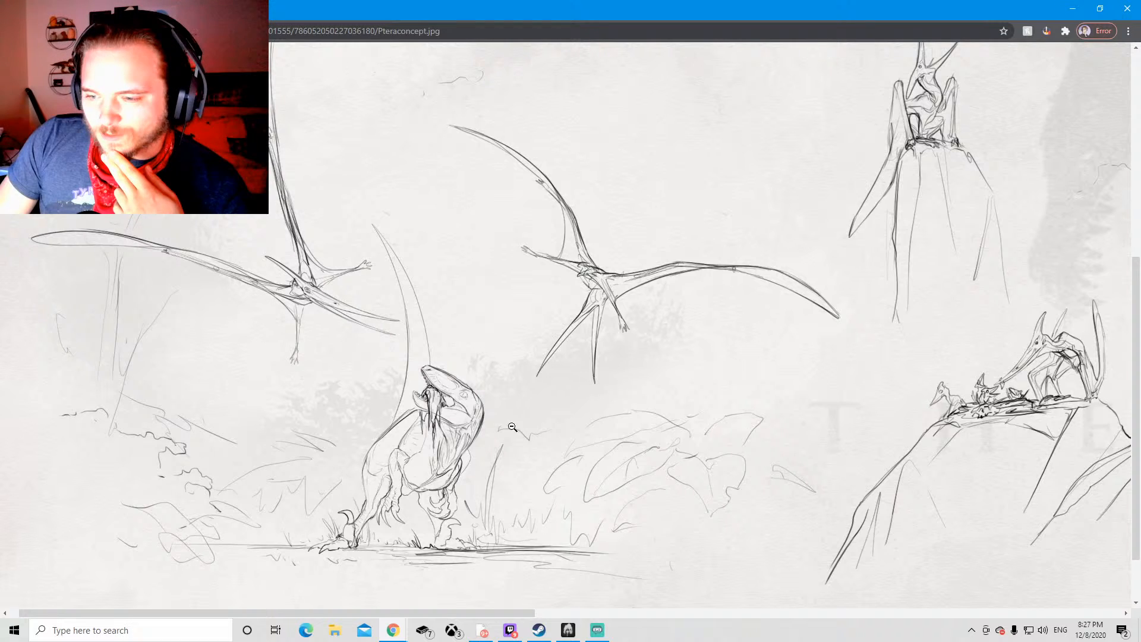
mouse_move(425, 458)
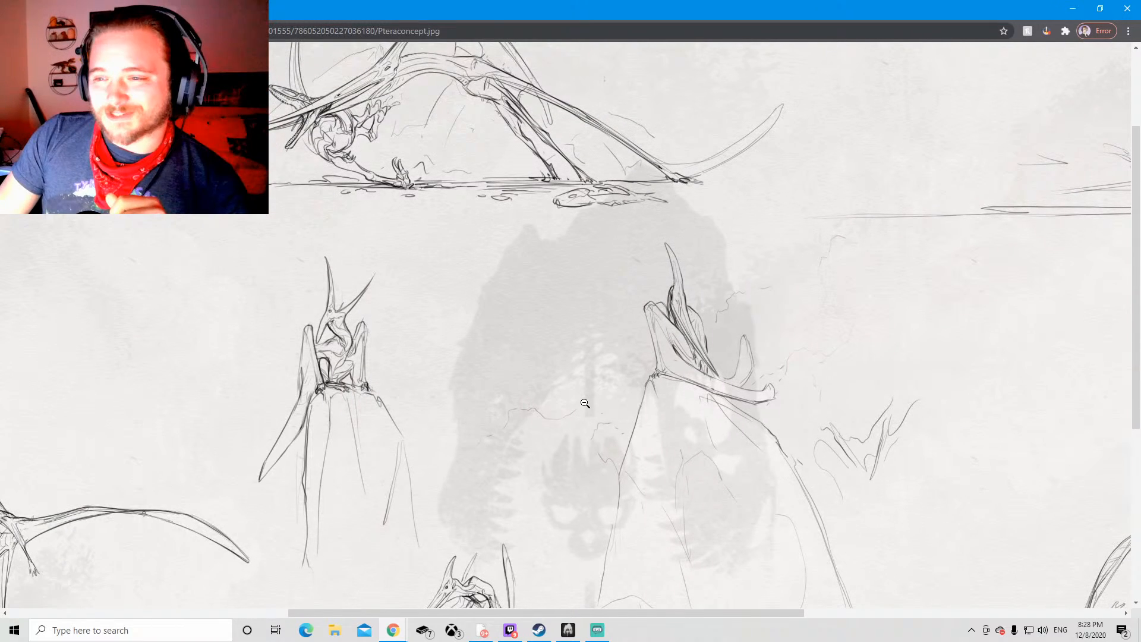
scroll("down", 3)
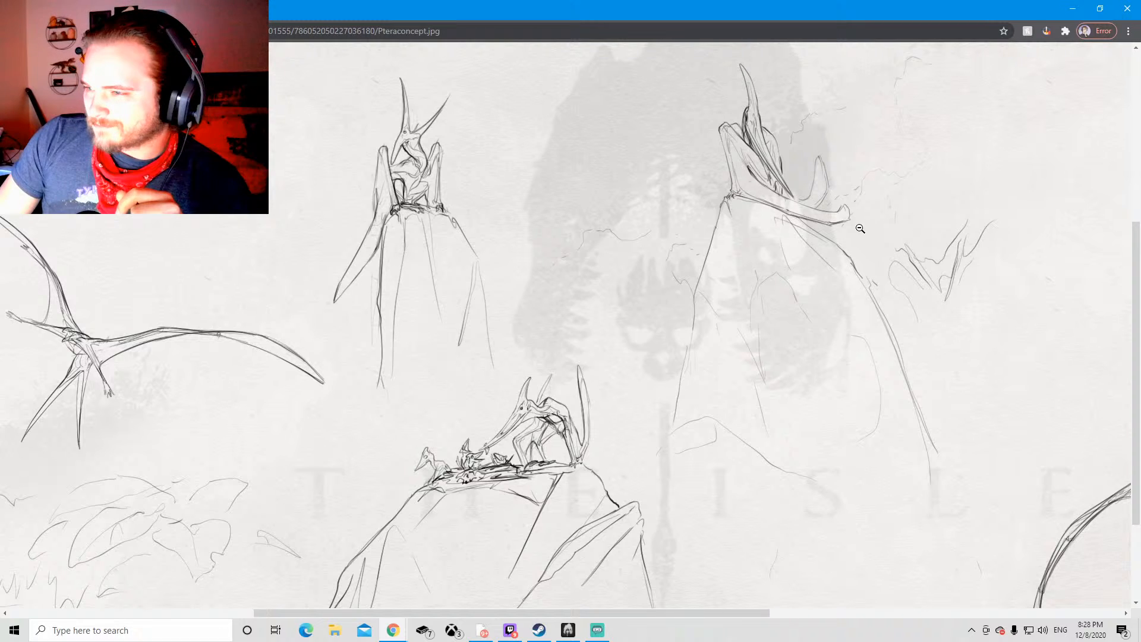
mouse_move(770, 204)
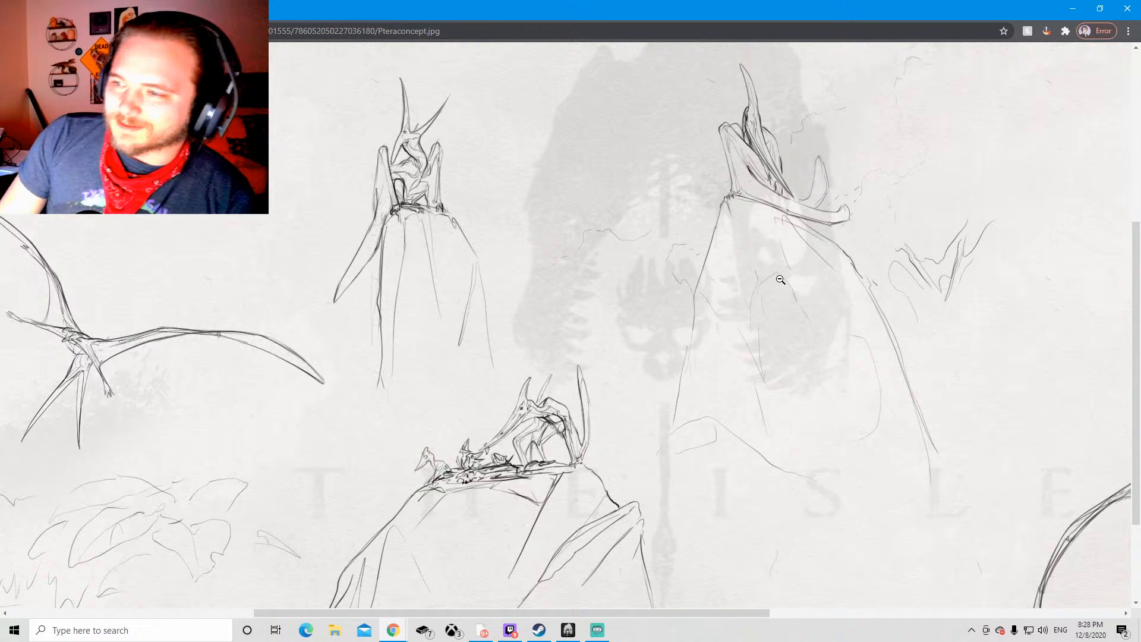
mouse_move(698, 328)
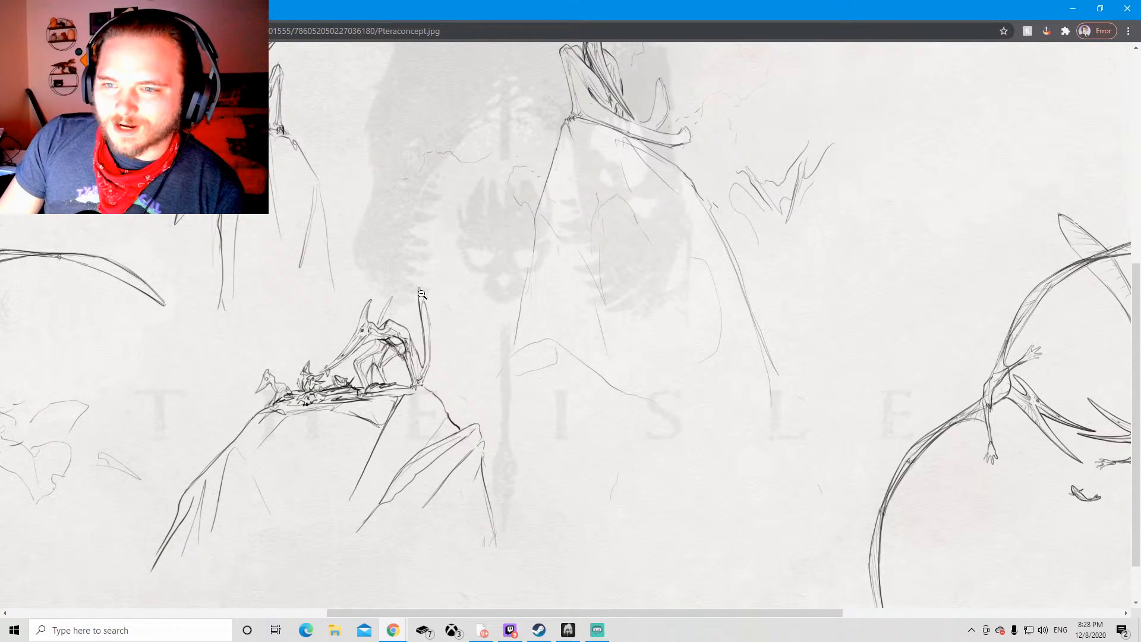
mouse_move(695, 357)
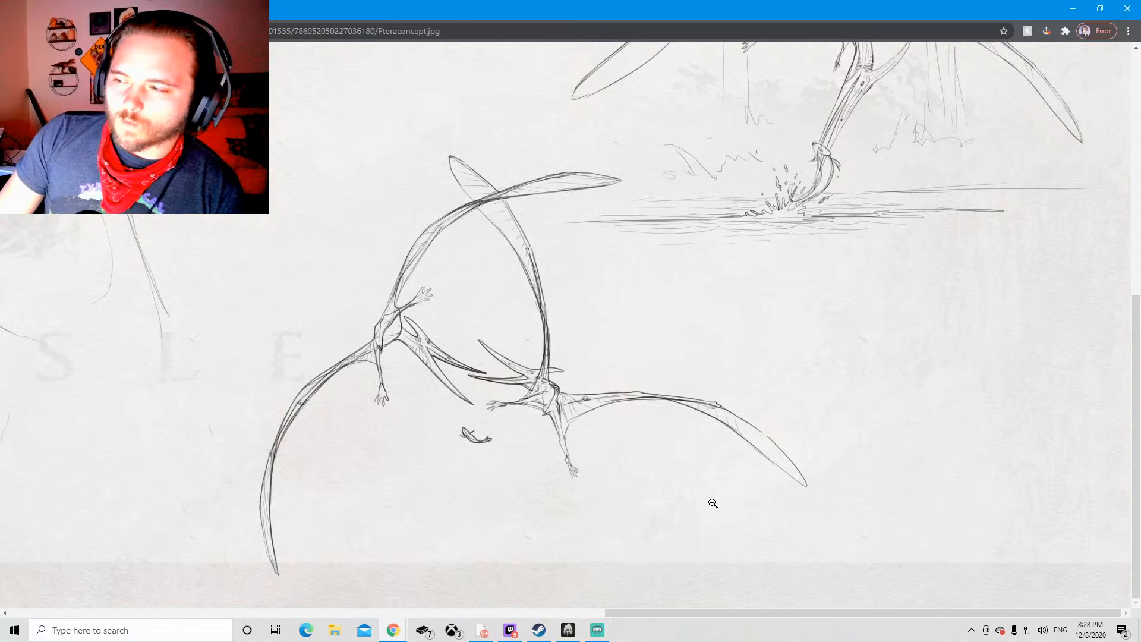
mouse_move(747, 469)
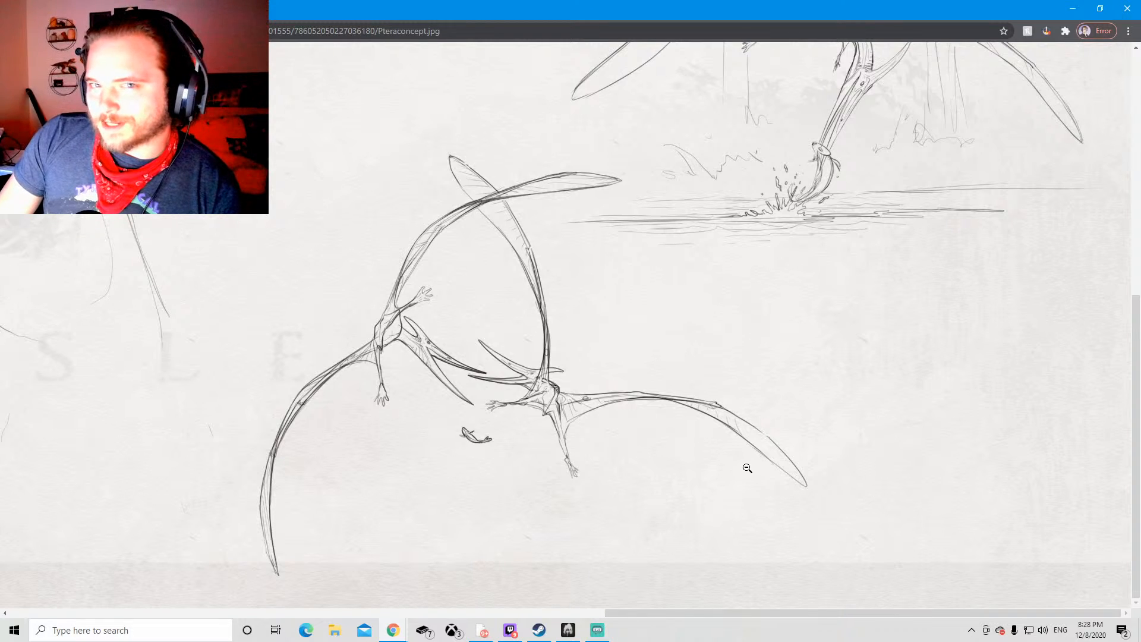
scroll("up", 3)
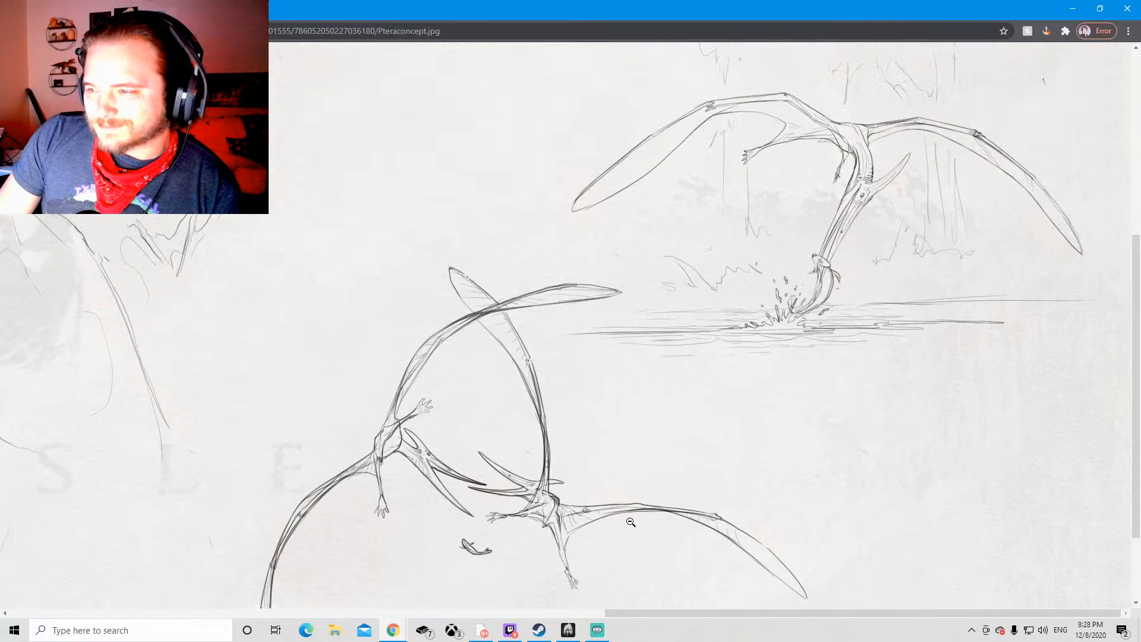
scroll("down", 3)
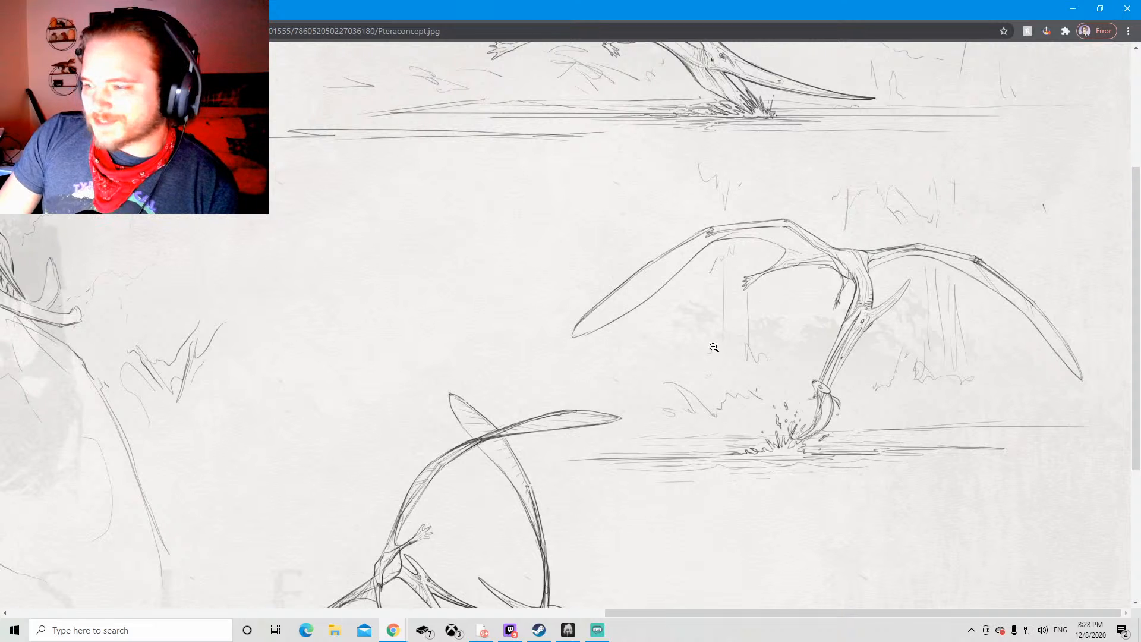
mouse_move(724, 514)
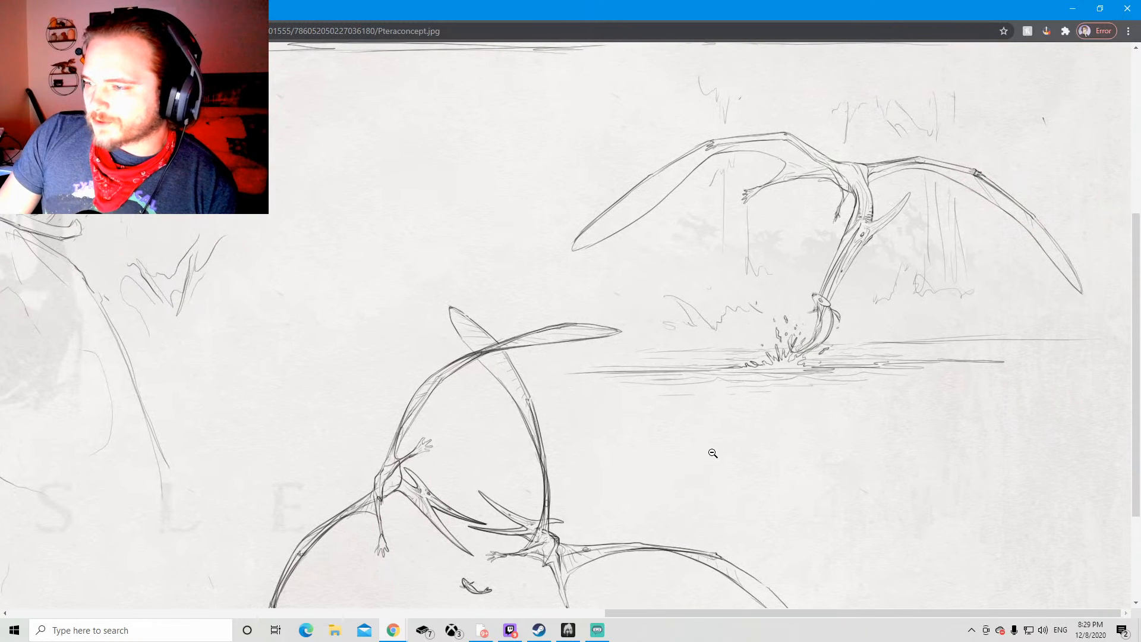
scroll("down", 3)
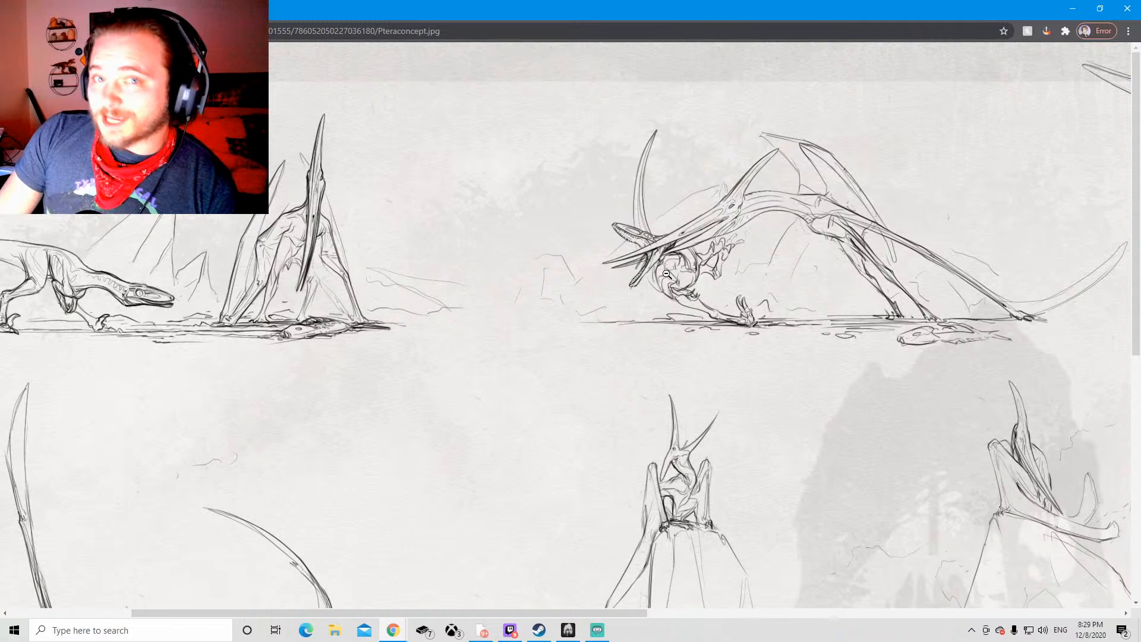
mouse_move(754, 221)
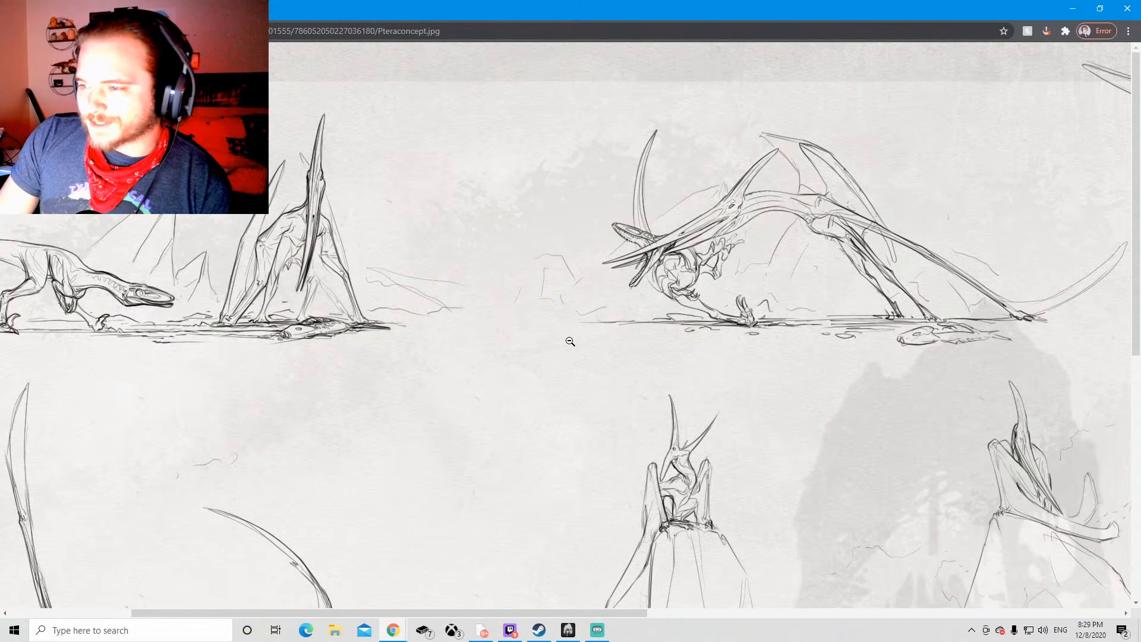
scroll("down", 3)
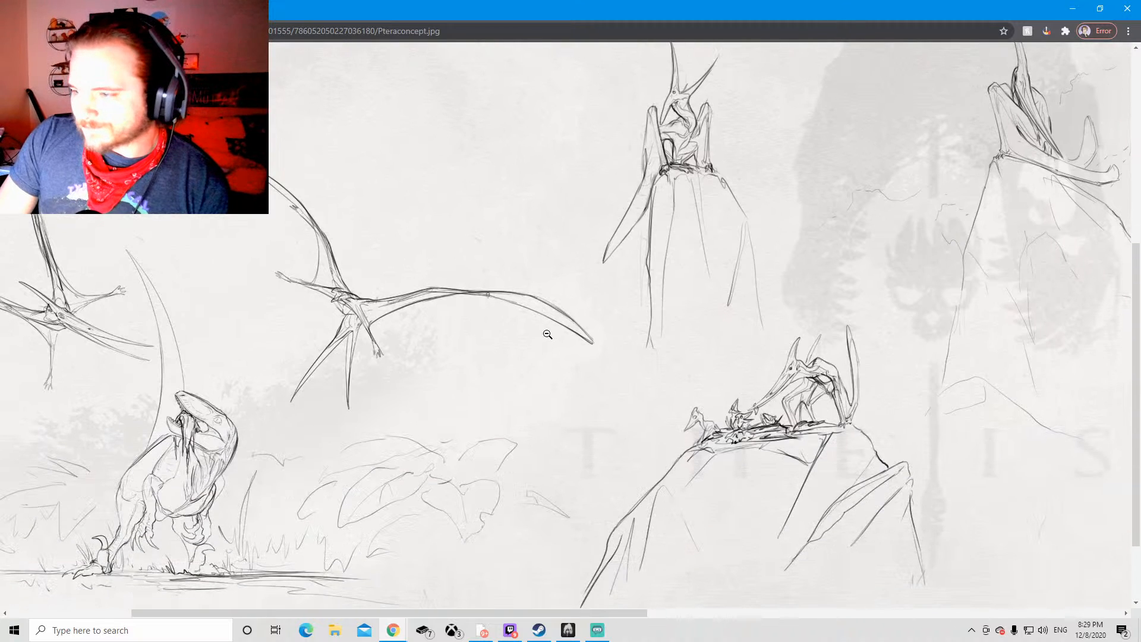
mouse_move(480, 391)
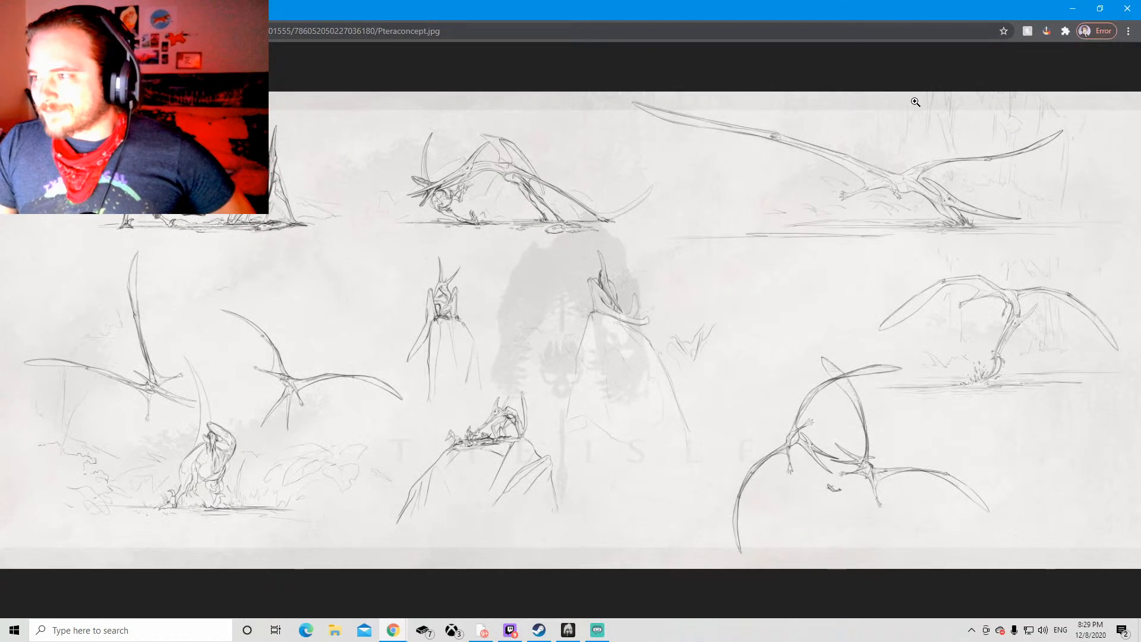
mouse_move(458, 341)
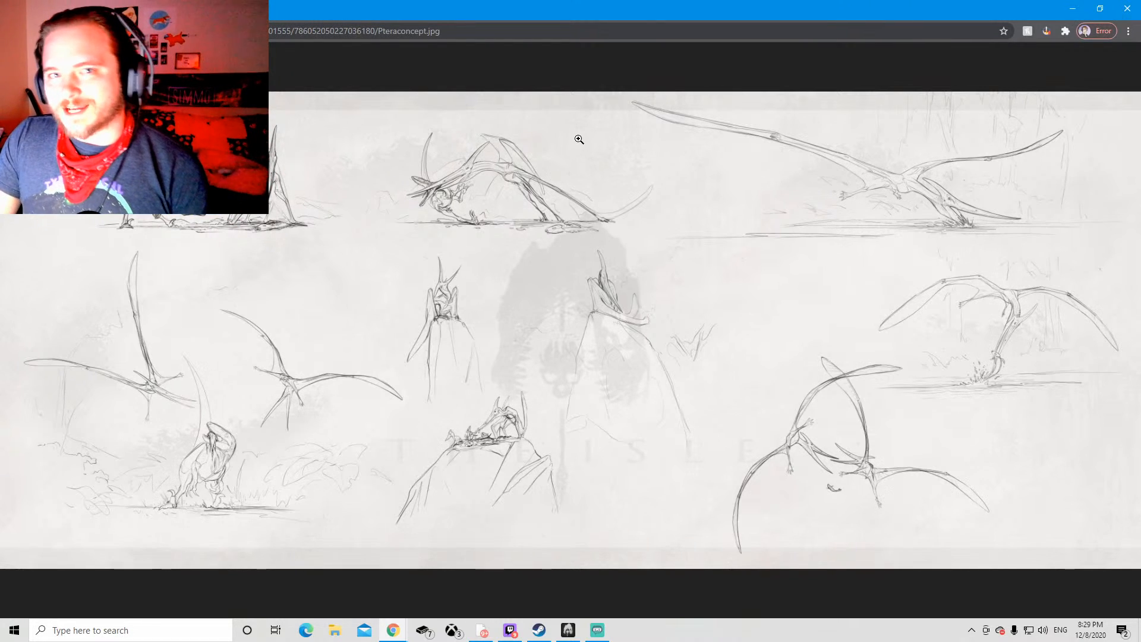
mouse_move(1125, 9)
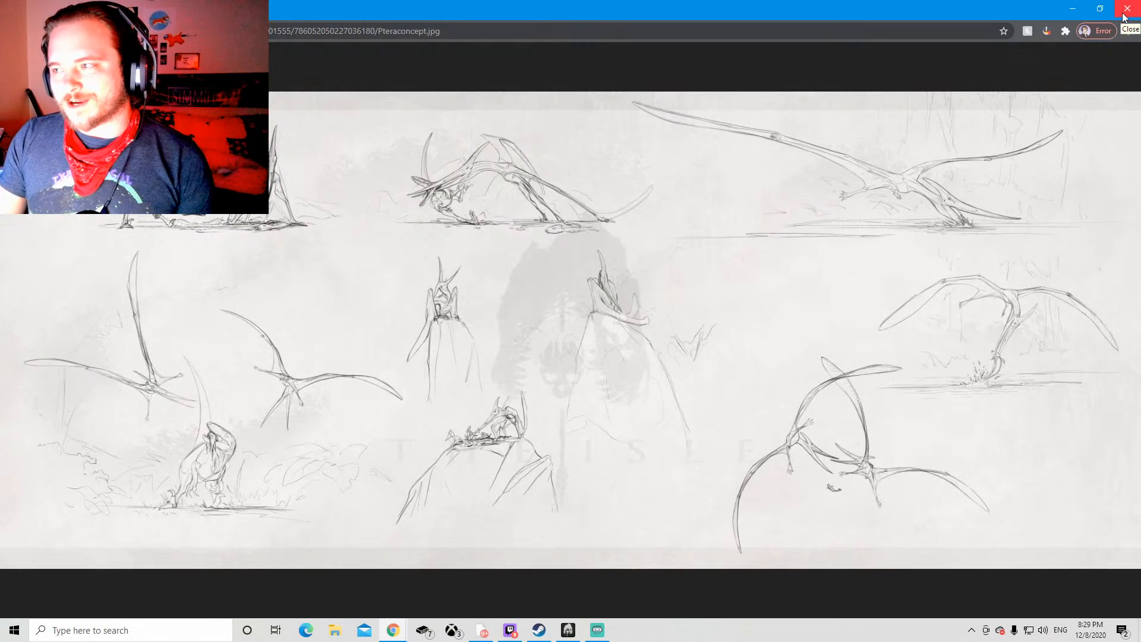
Step: Close the Chrome concept art window and resume play from The Isle's pause menu
left_click(1130, 8)
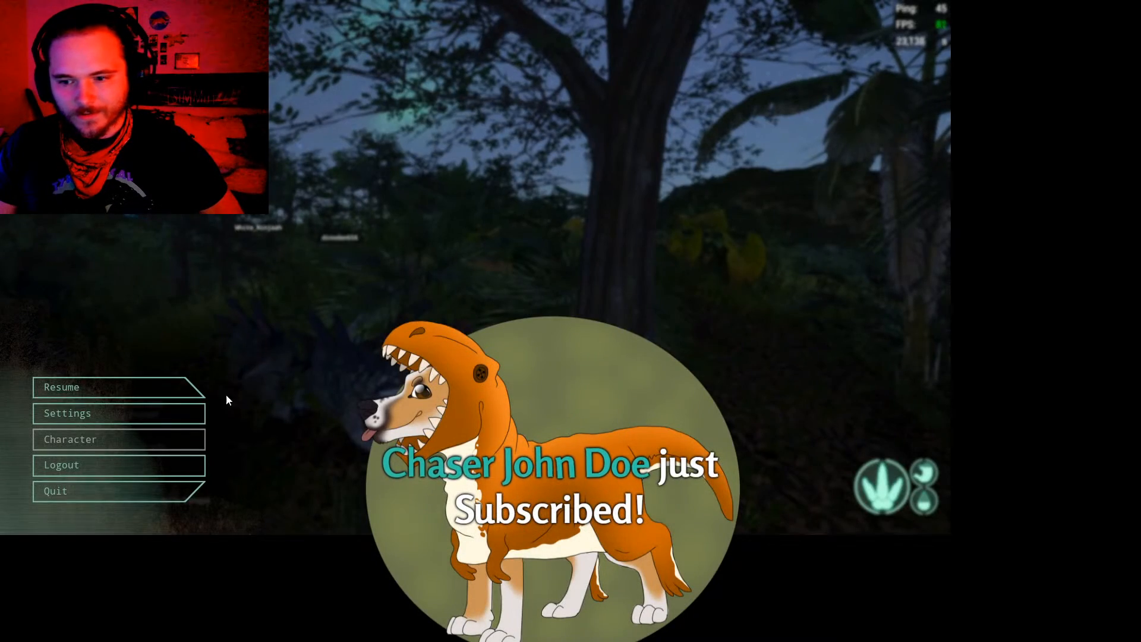
left_click(60, 386)
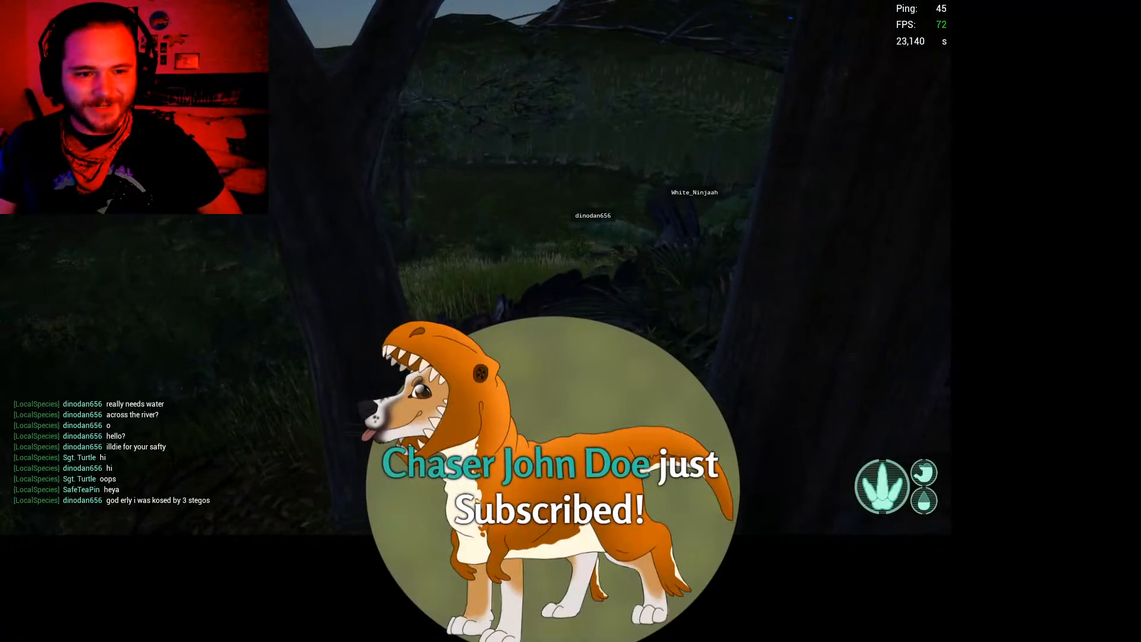